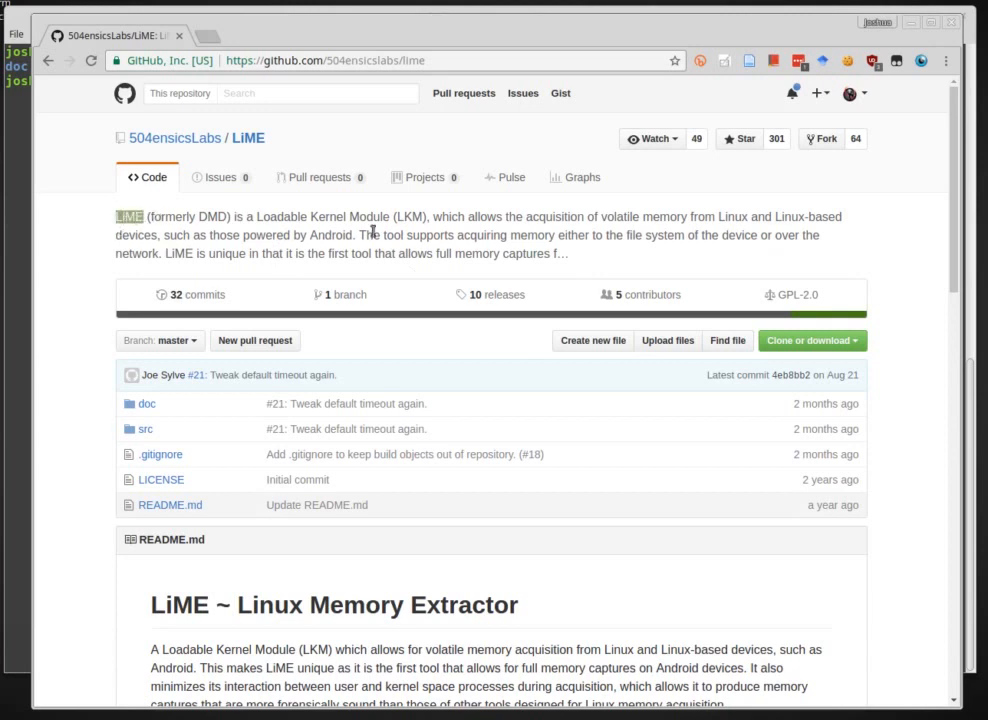
pyautogui.moveTo(384, 212)
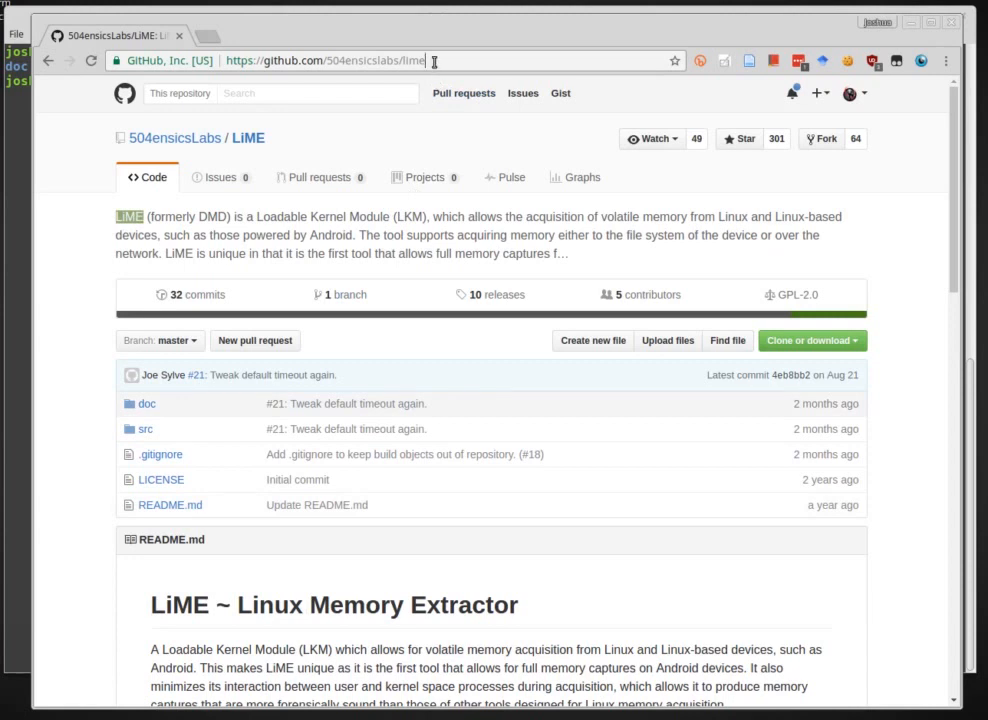
# Step: Browse the LiME GitHub page and select its HTTPS clone address under 'Clone or download'
pyautogui.doubleClick(376, 60)
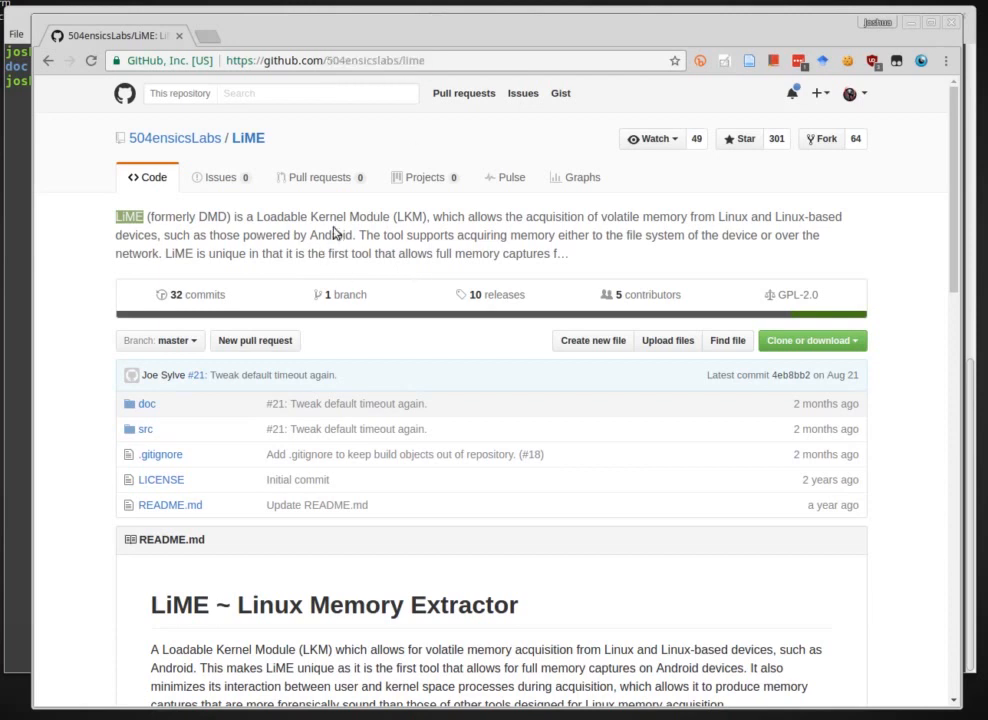
pyautogui.scroll(-3)
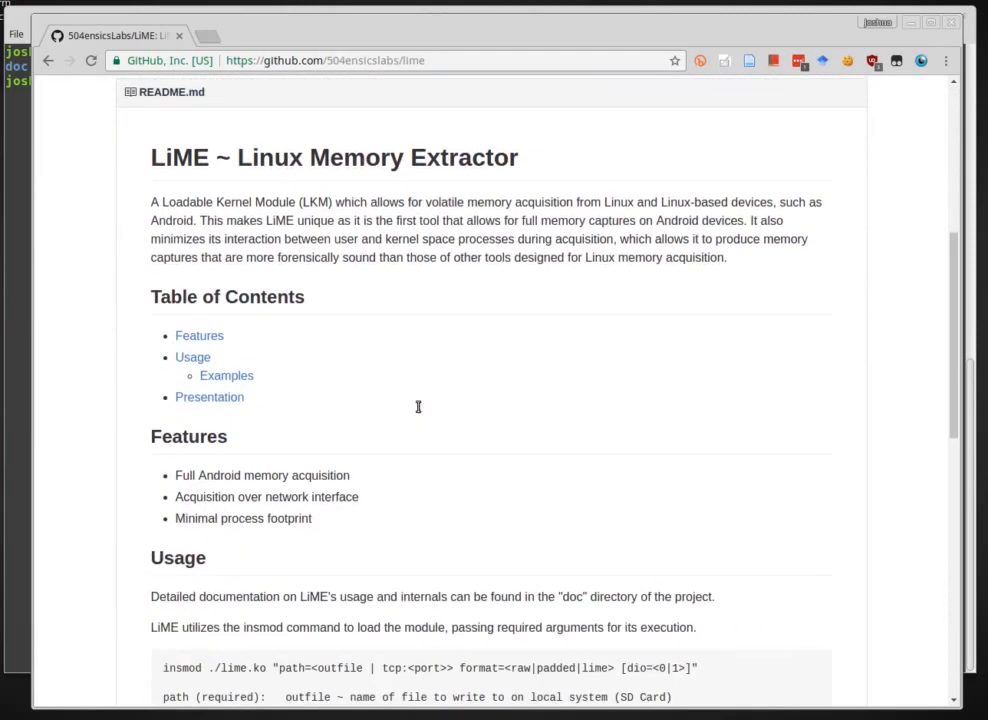
pyautogui.scroll(-3)
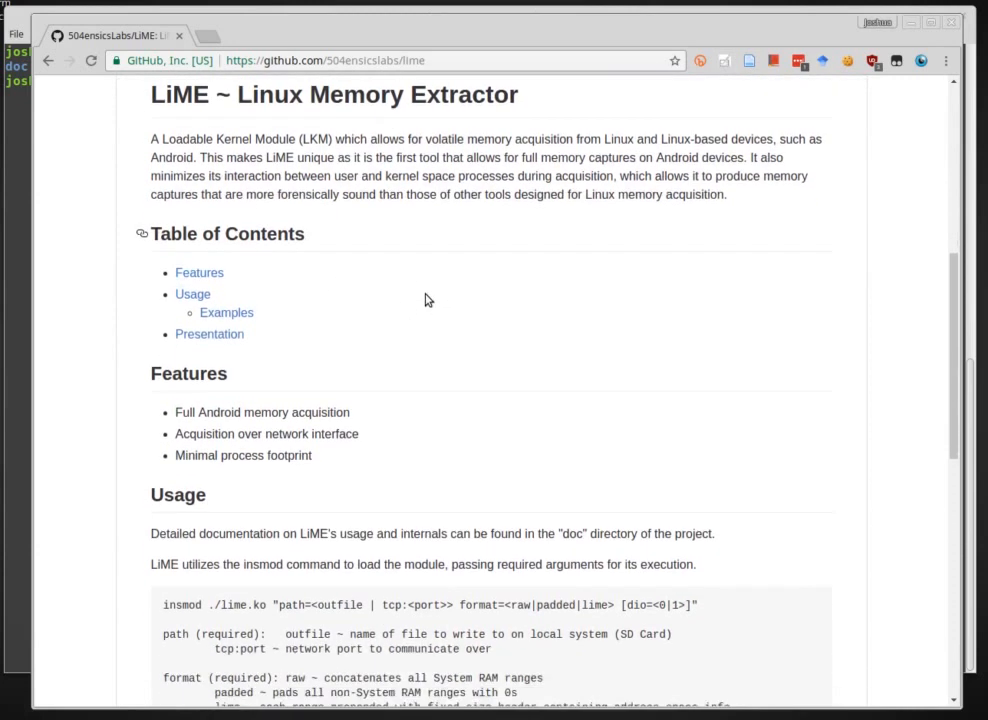
pyautogui.scroll(-3)
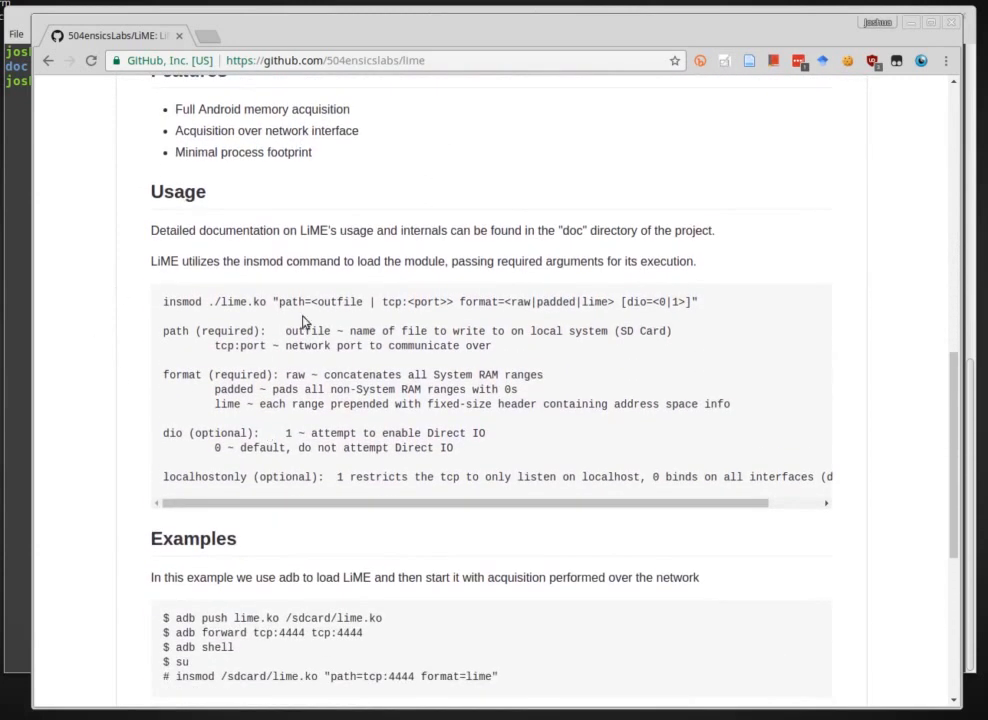
pyautogui.scroll(-3)
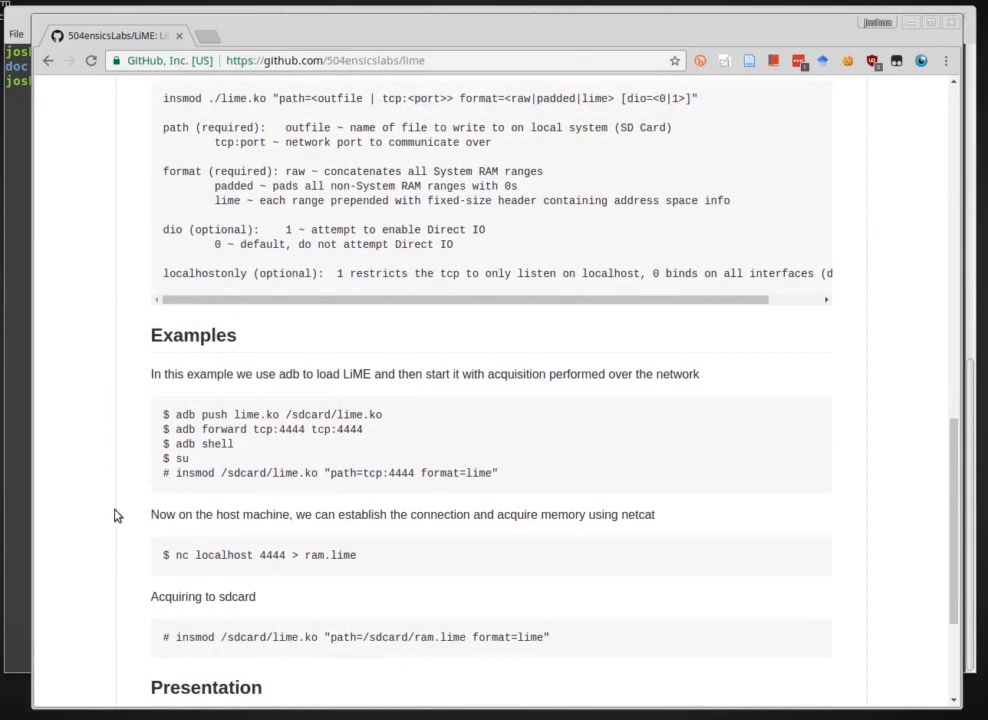
pyautogui.moveTo(268, 528)
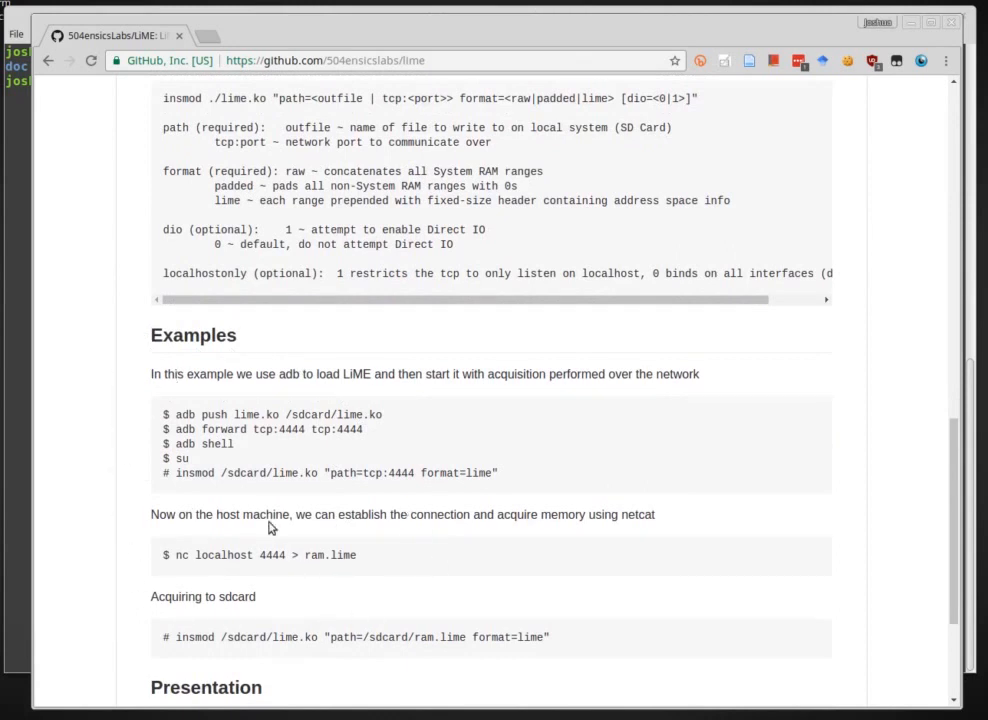
pyautogui.scroll(-3)
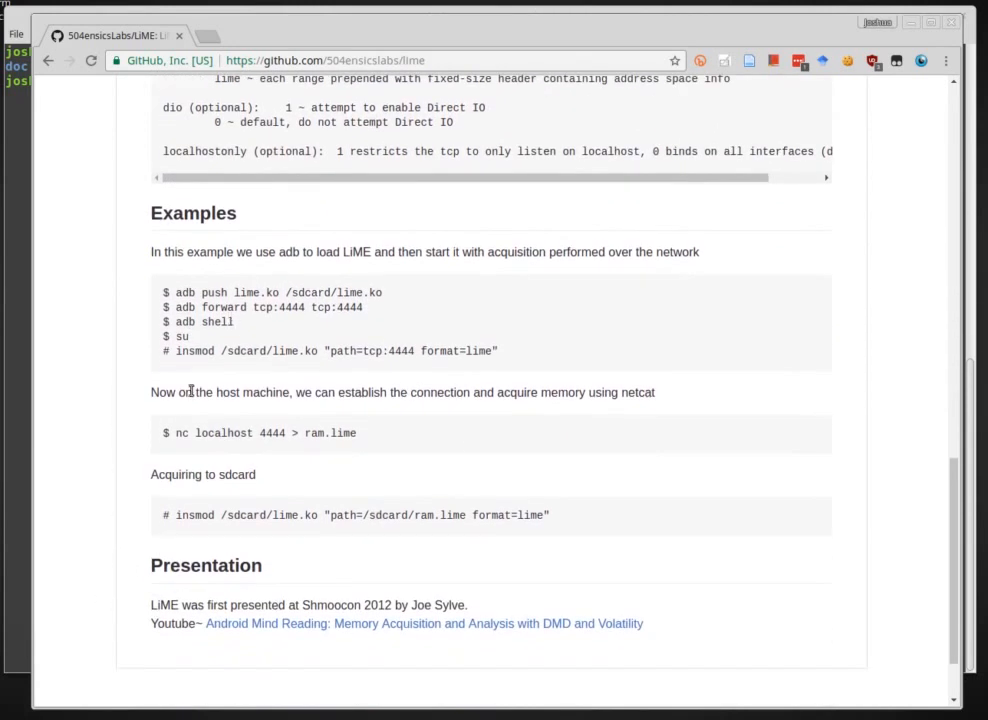
pyautogui.moveTo(180, 560)
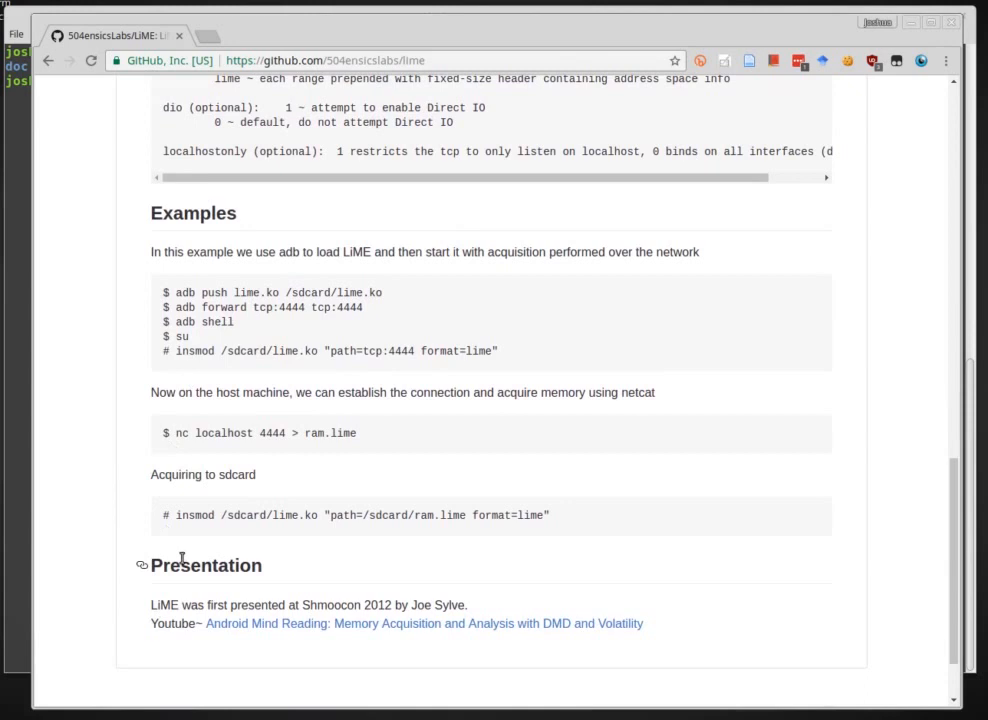
pyautogui.scroll(3)
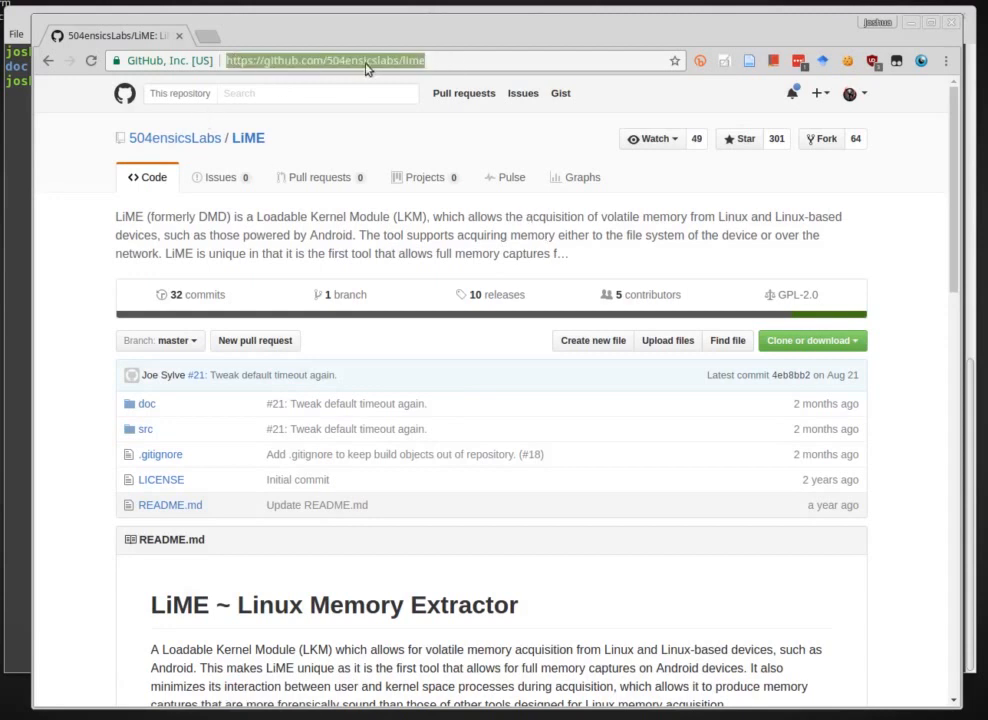
pyautogui.moveTo(296, 124)
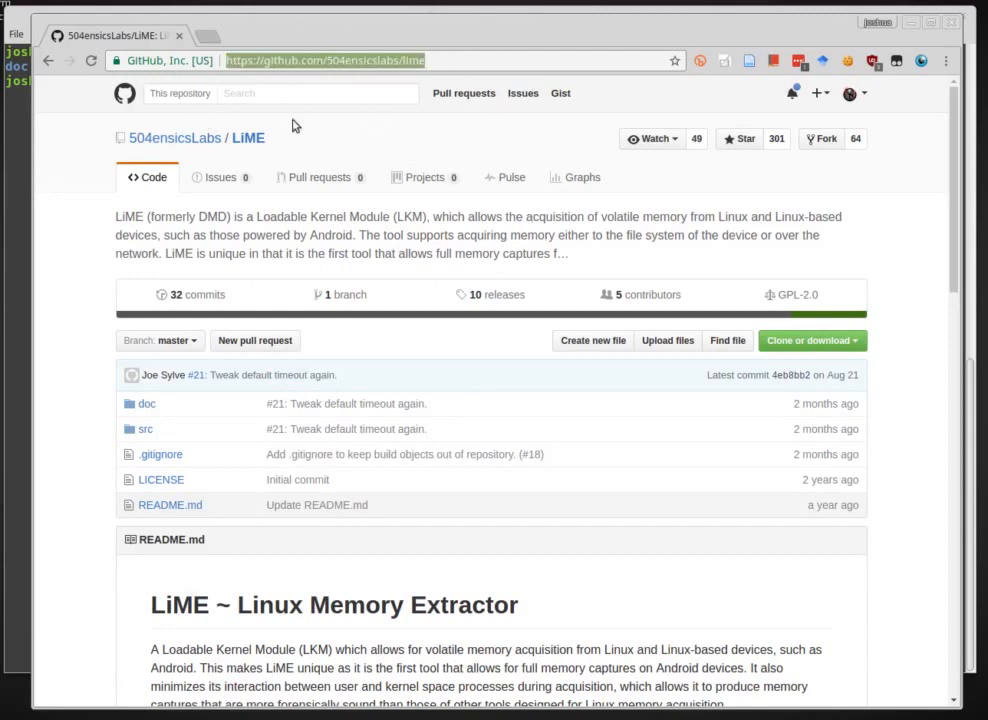
pyautogui.moveTo(584, 256)
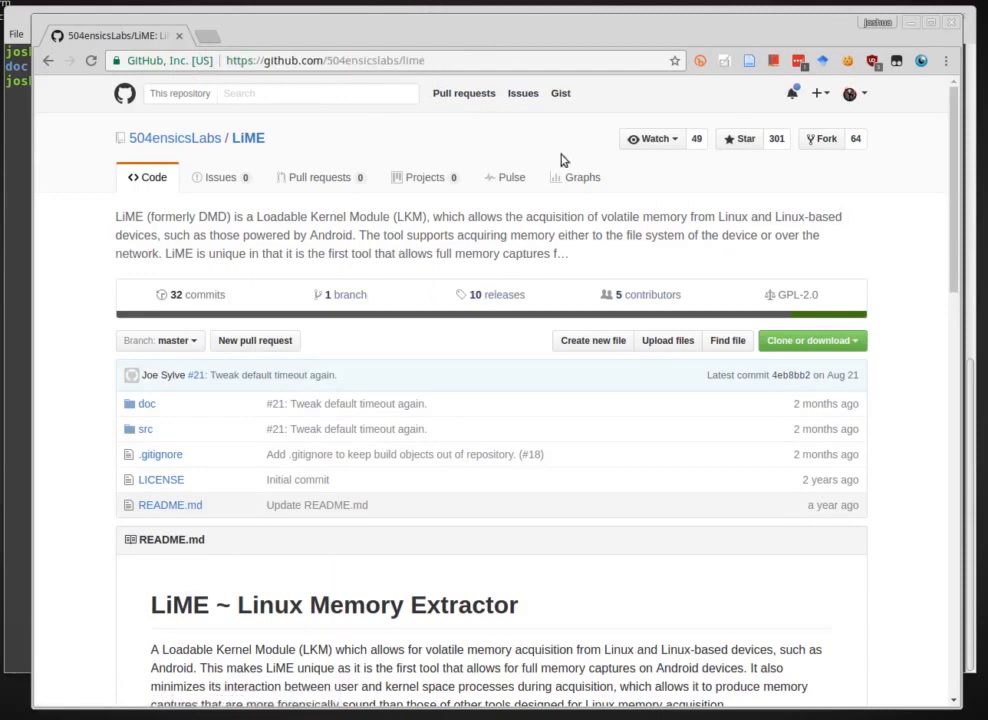
pyautogui.moveTo(440, 224)
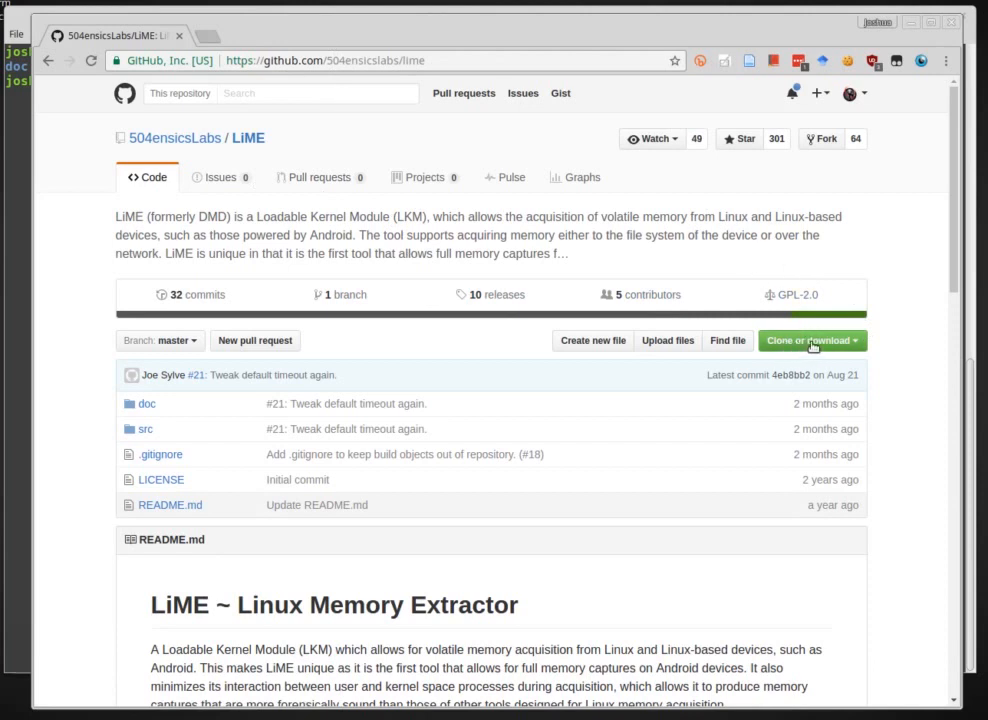
pyautogui.click(806, 340)
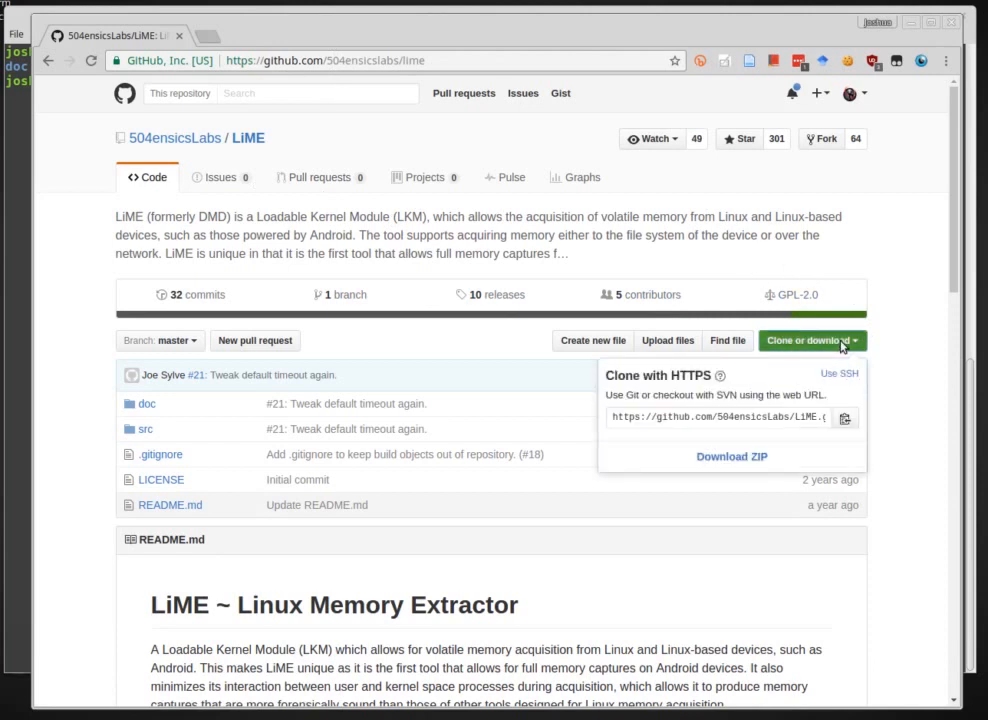
pyautogui.moveTo(656, 412)
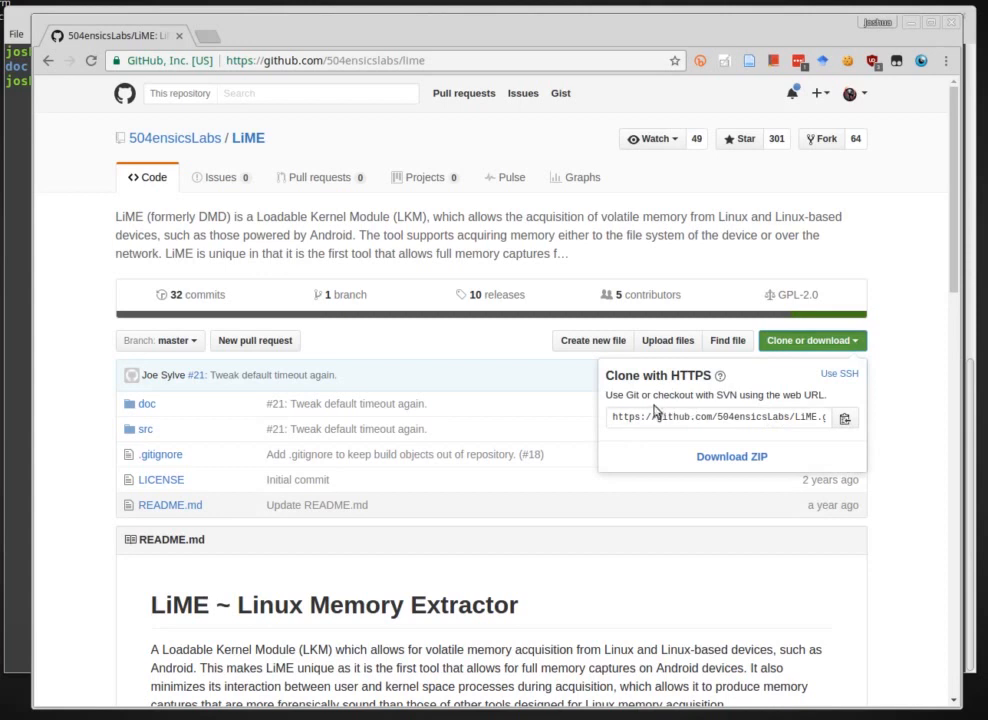
pyautogui.click(720, 418)
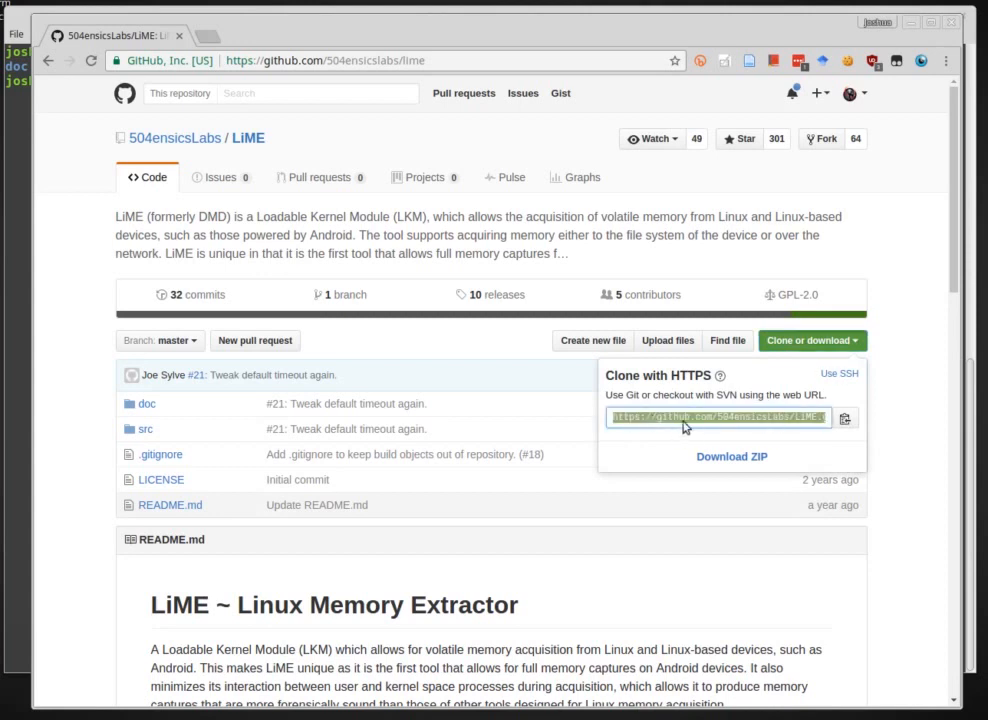
pyautogui.moveTo(732, 456)
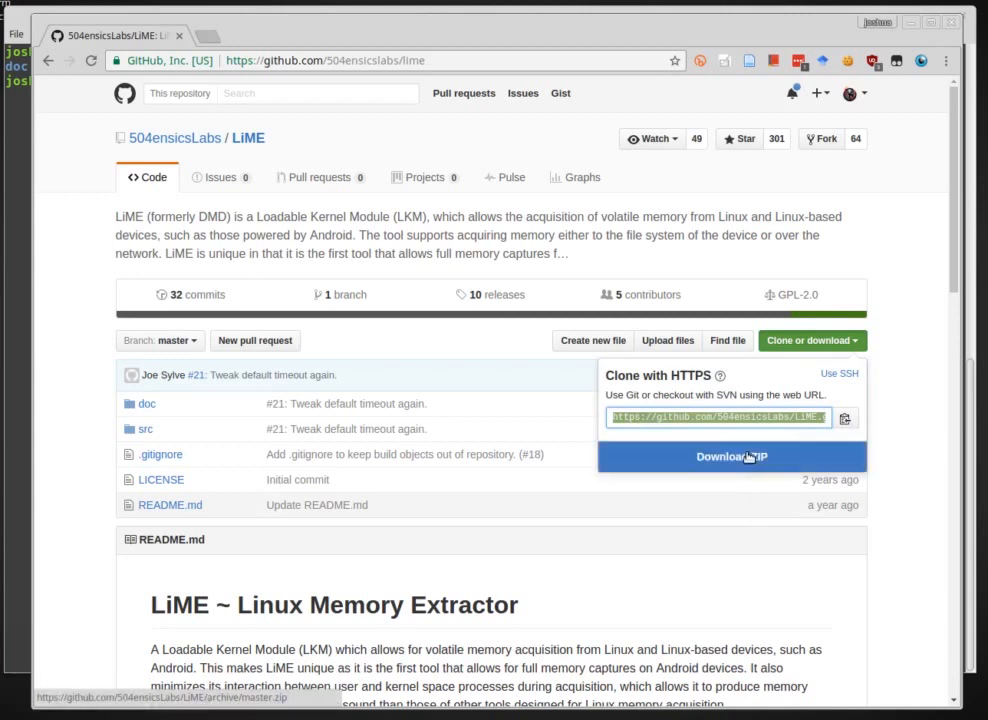
pyautogui.moveTo(548, 362)
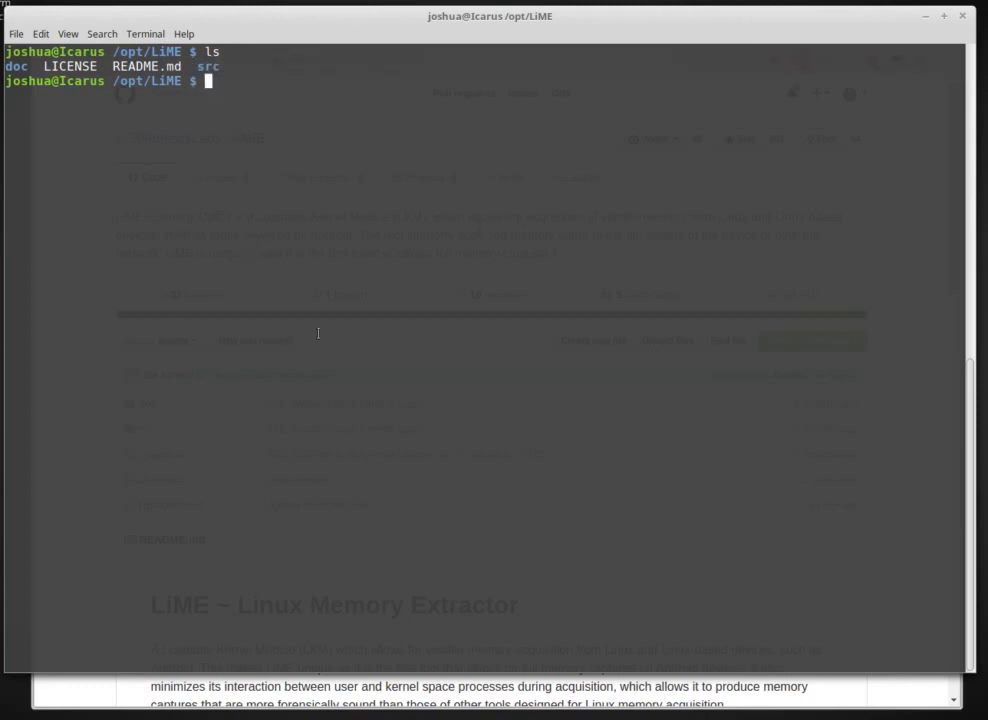
pyautogui.moveTo(426, 192)
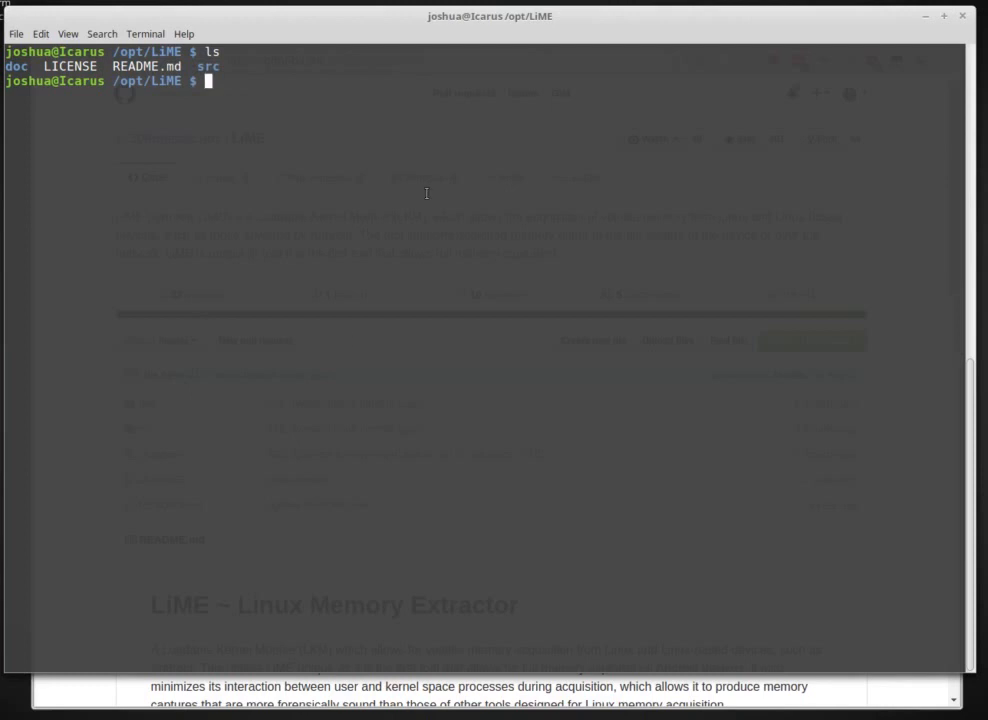
pyautogui.moveTo(222, 188)
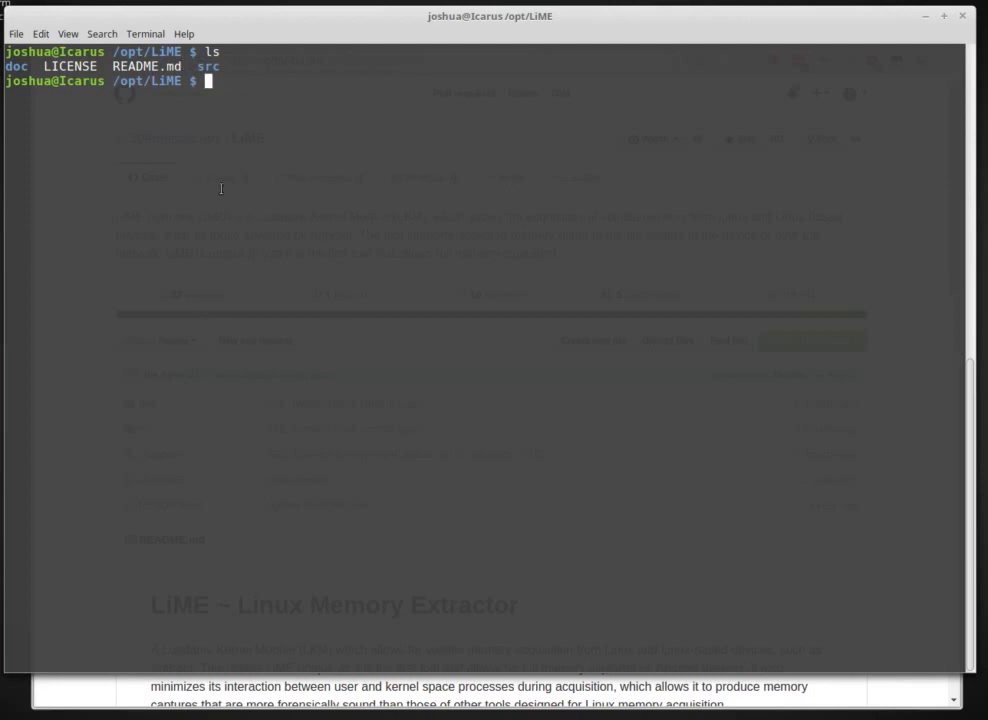
pyautogui.moveTo(332, 284)
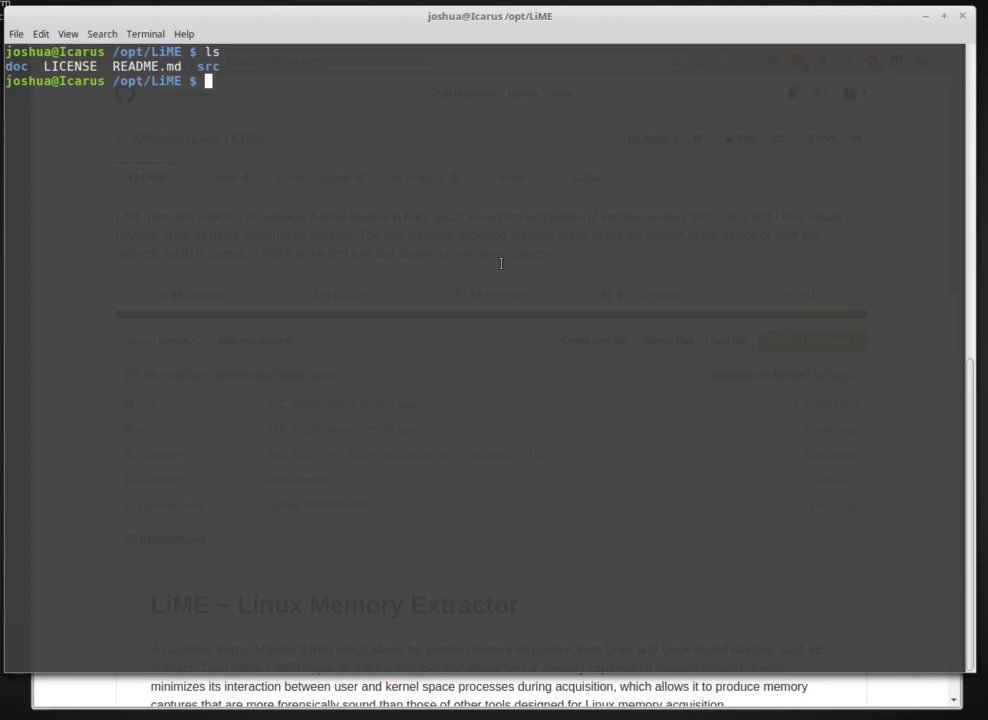
pyautogui.moveTo(144, 32)
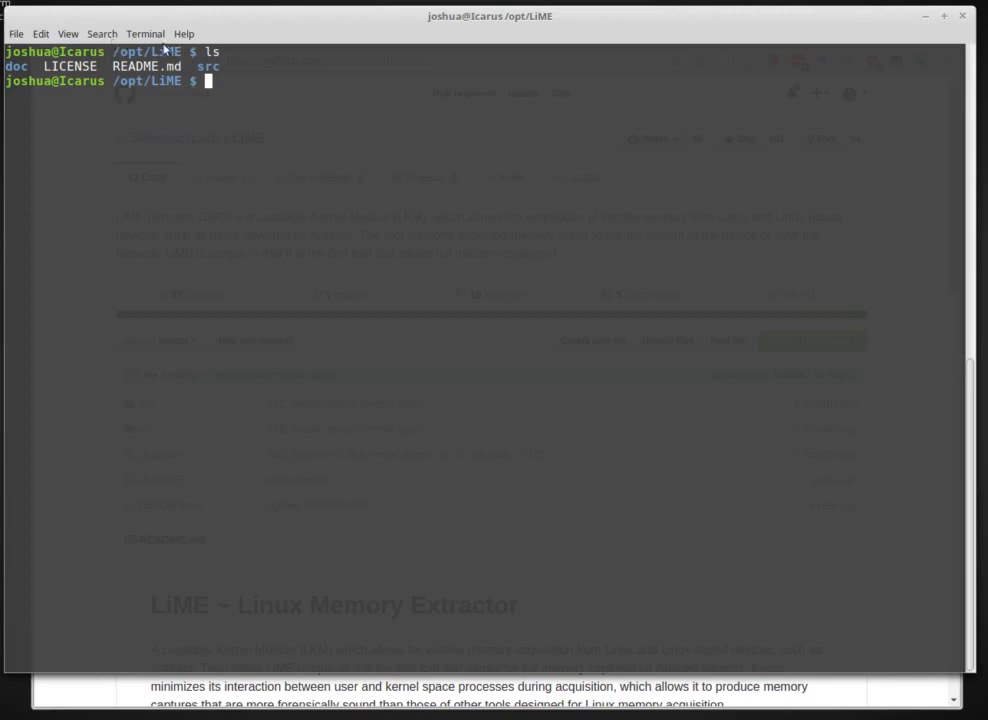
# Step: Enter src and remove the old lime-4.4.0-21-generic.ko with rm -r, leaving only sources and Makefiles
pyautogui.write('cd src')
pyautogui.write('ls')
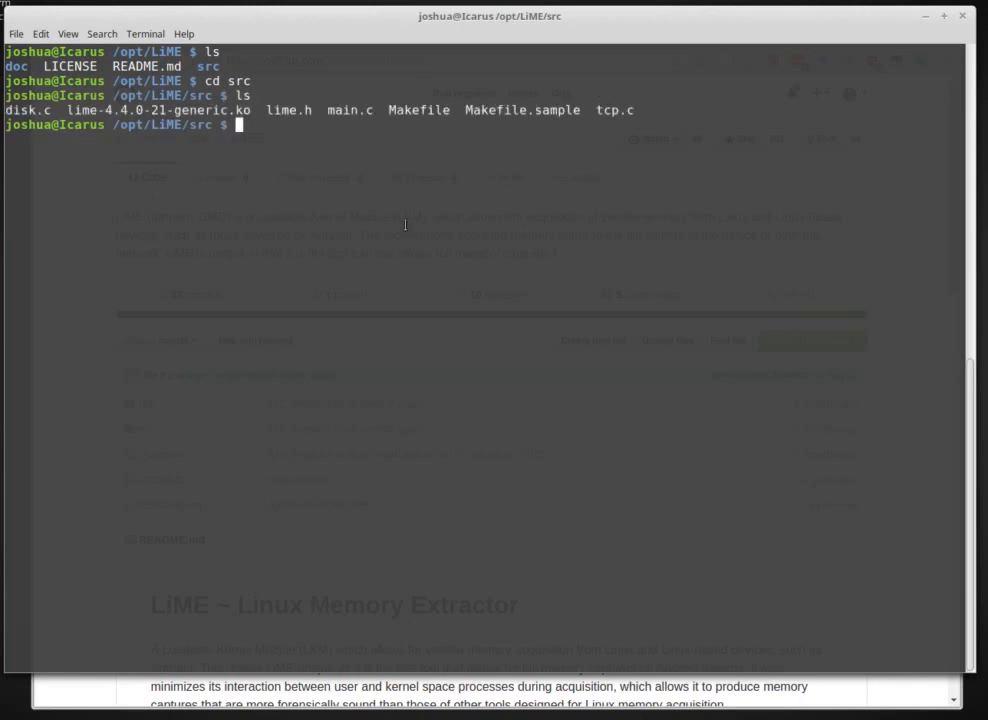
pyautogui.moveTo(520, 368)
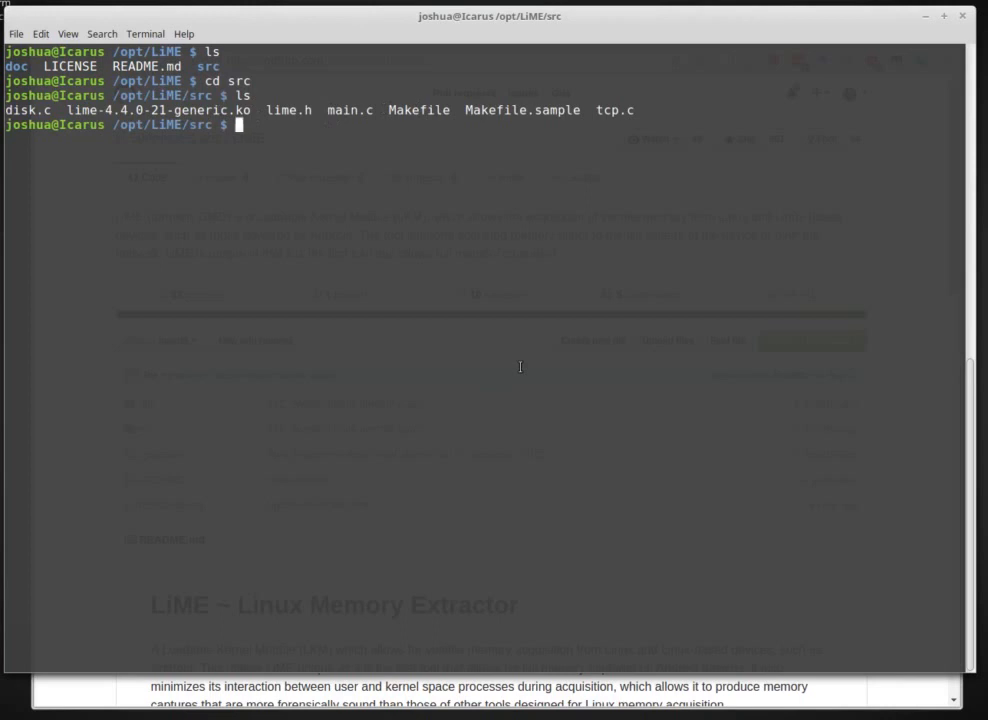
pyautogui.write('rm')
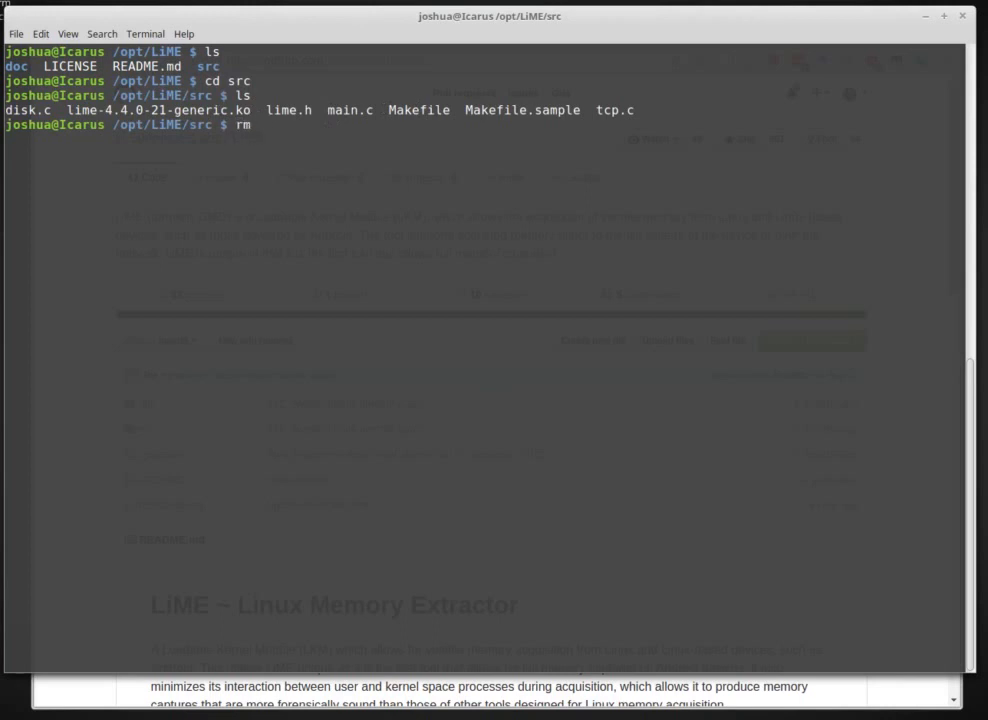
pyautogui.write('-r')
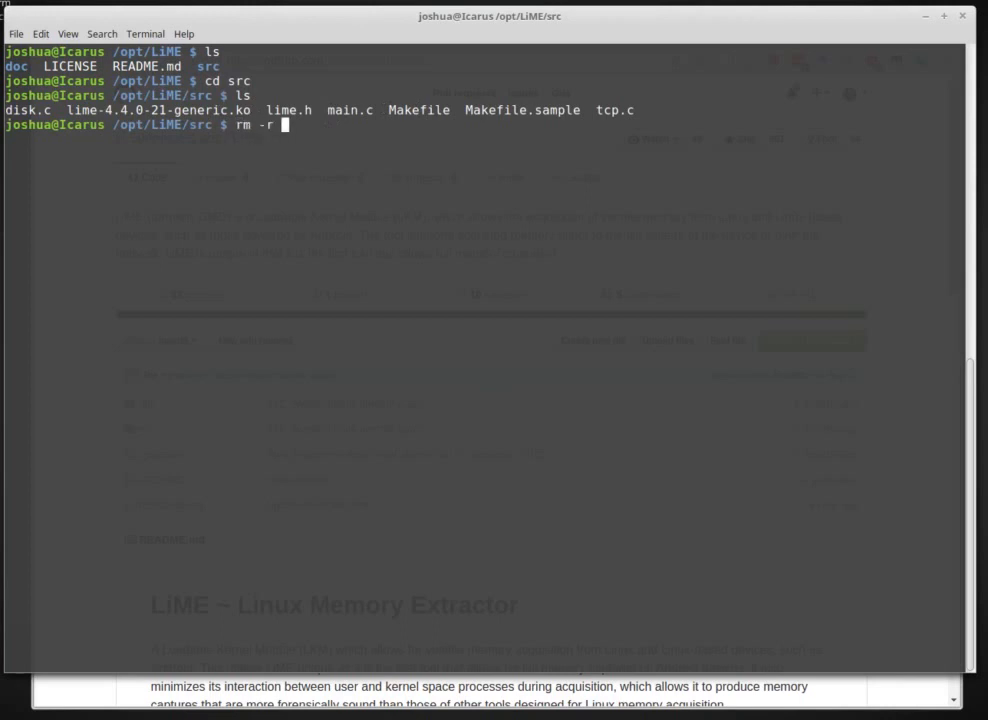
pyautogui.write('lime-4.4.0-21-generic.ko')
pyautogui.write('ls')
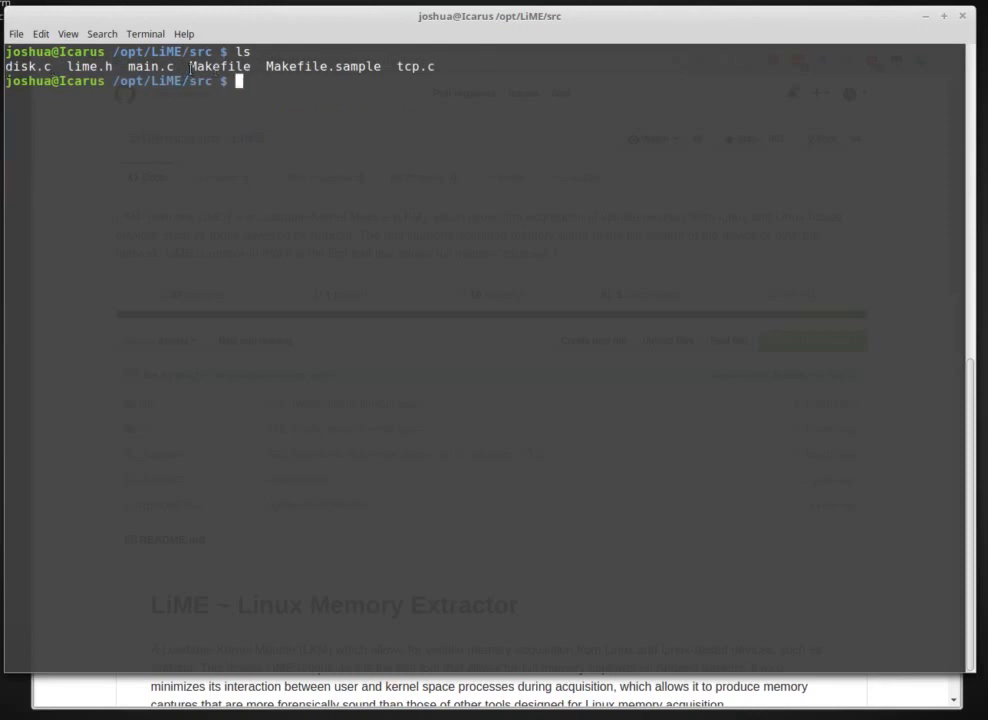
pyautogui.doubleClick(220, 66)
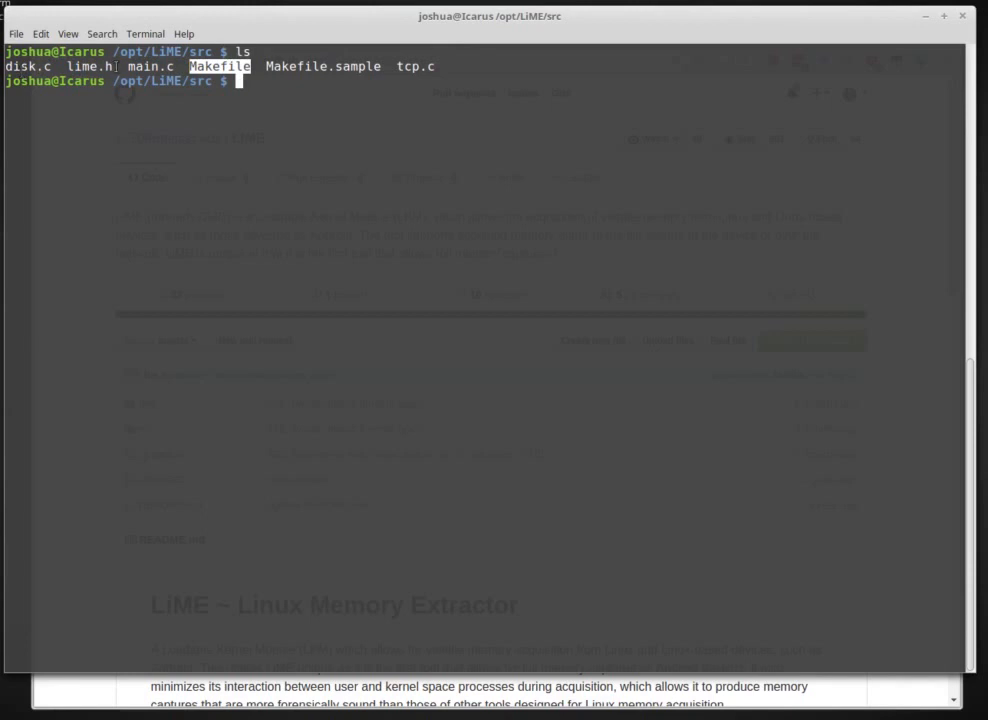
pyautogui.moveTo(654, 358)
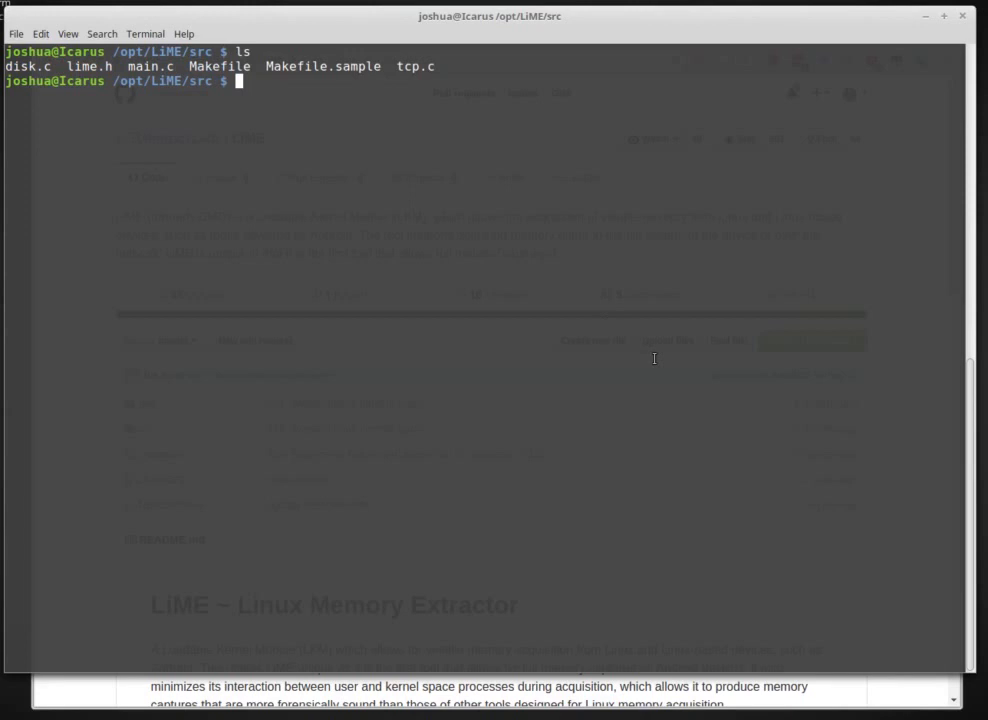
pyautogui.moveTo(484, 374)
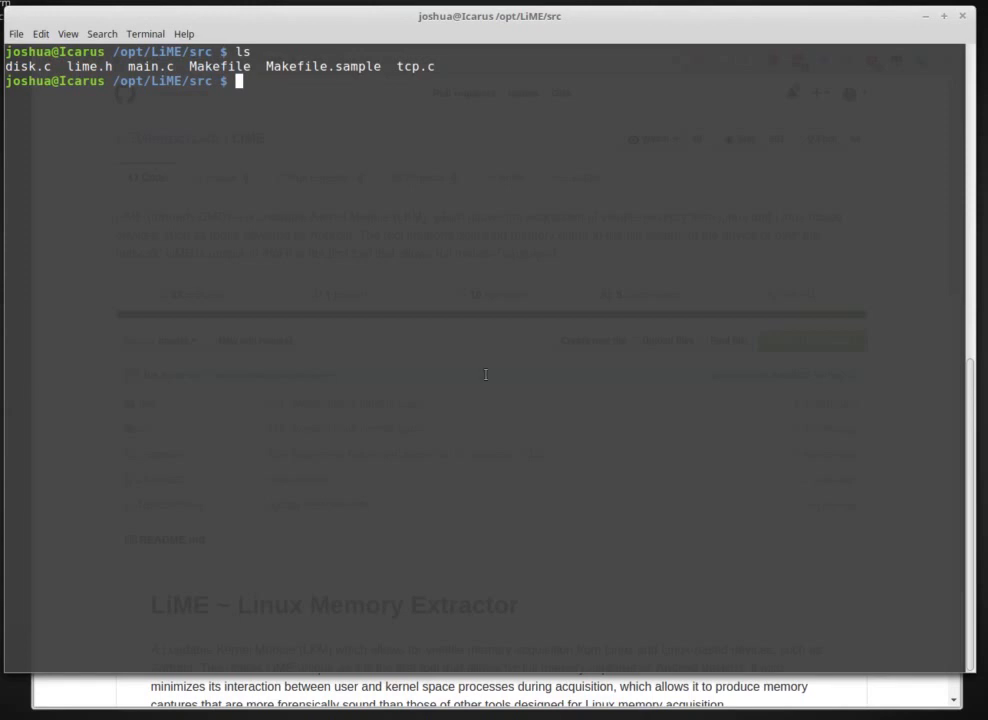
pyautogui.moveTo(488, 306)
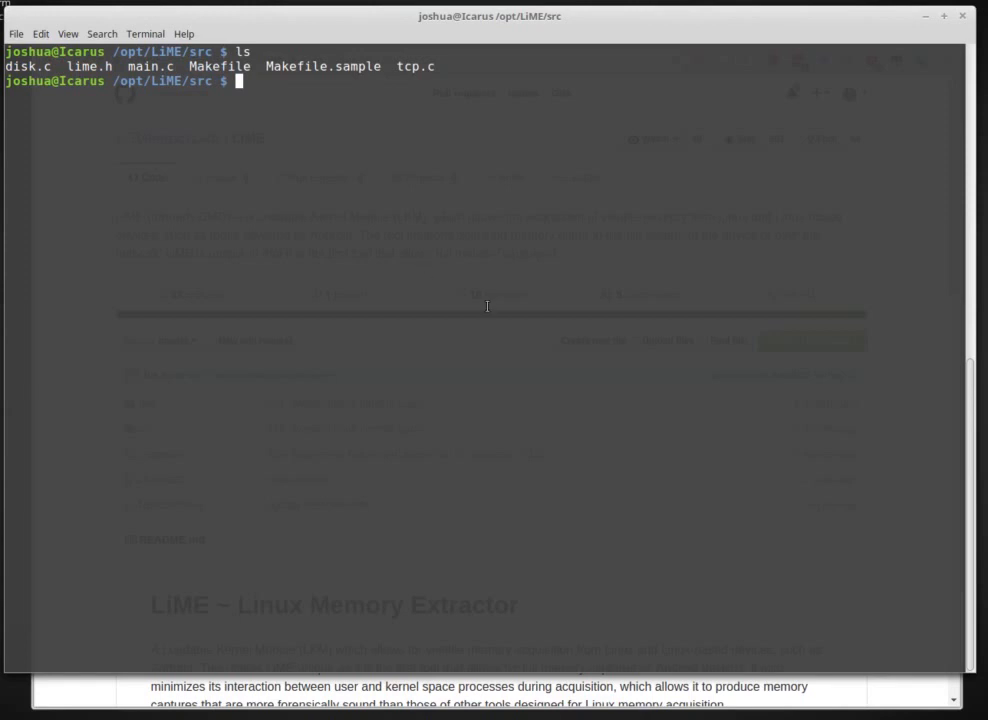
# Step: Run make in src to build lime-4.4.0-21-generic.ko against the 4.4.0-21-generic headers
pyautogui.write('make -j')
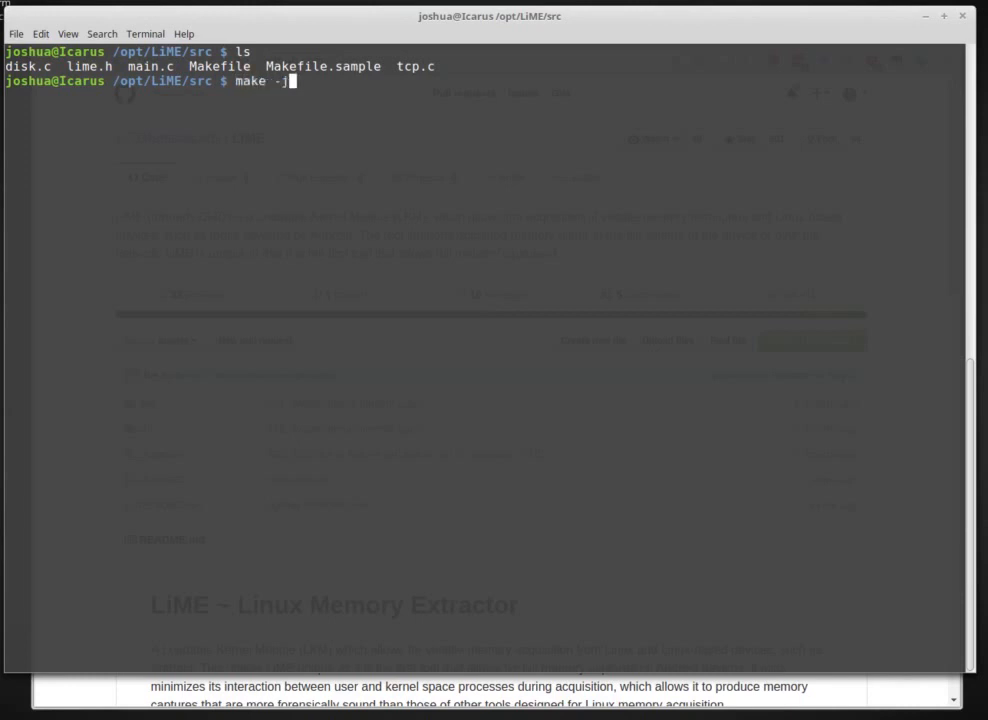
pyautogui.press('BackSpace')
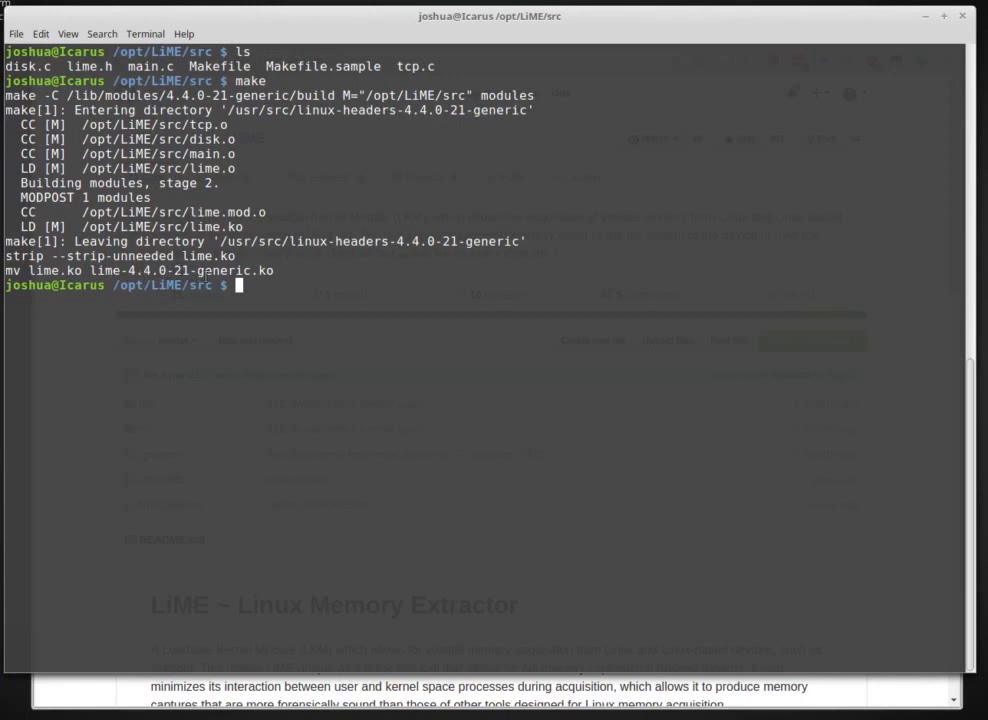
pyautogui.doubleClick(184, 270)
pyautogui.write('ls')
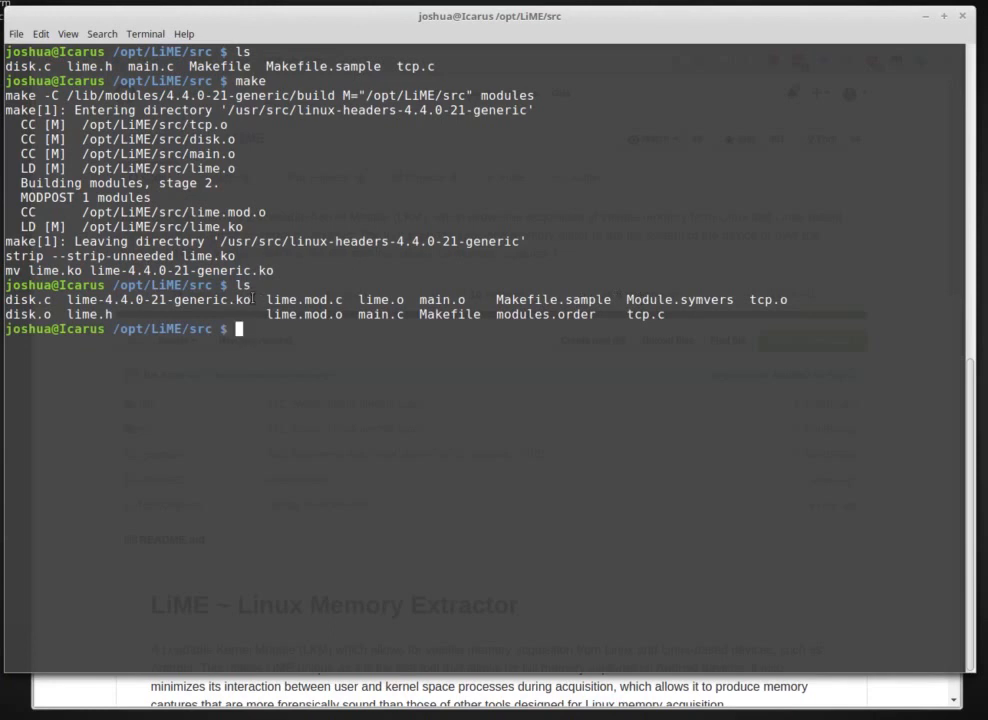
# Step: List src to confirm lime-4.4.0-21-generic.ko and its object files were built
pyautogui.doubleClick(156, 300)
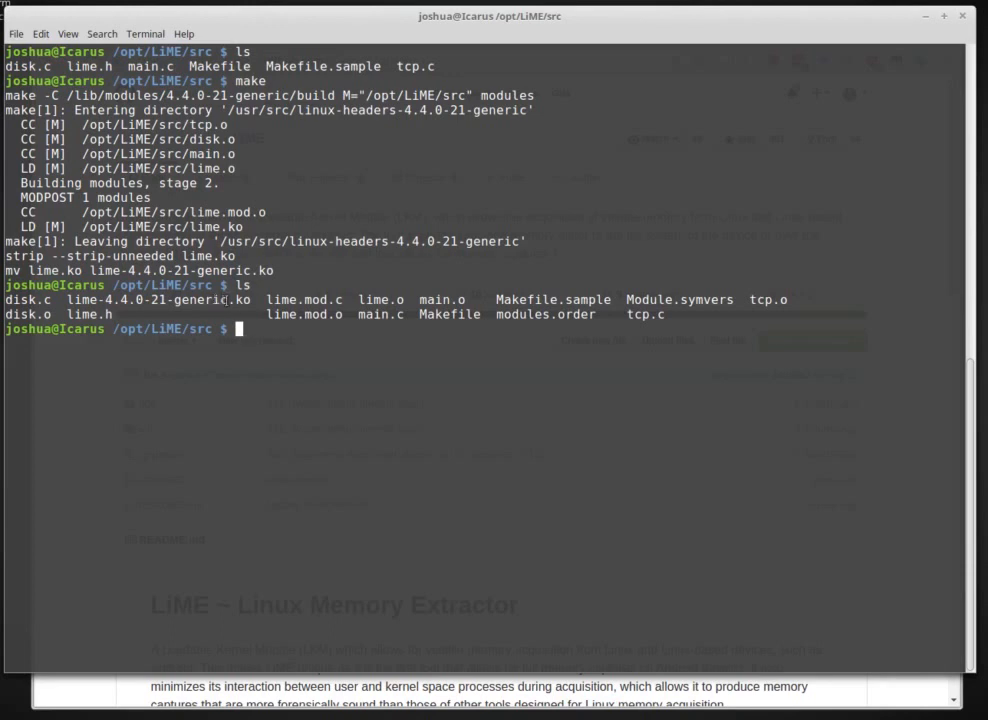
pyautogui.doubleClick(164, 300)
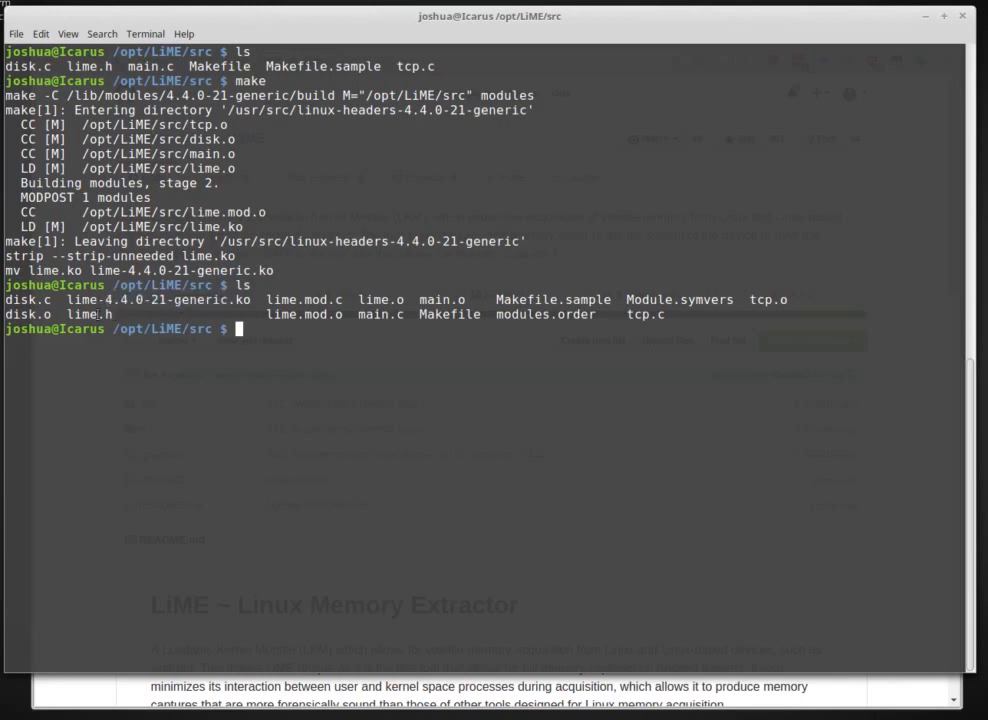
pyautogui.moveTo(282, 412)
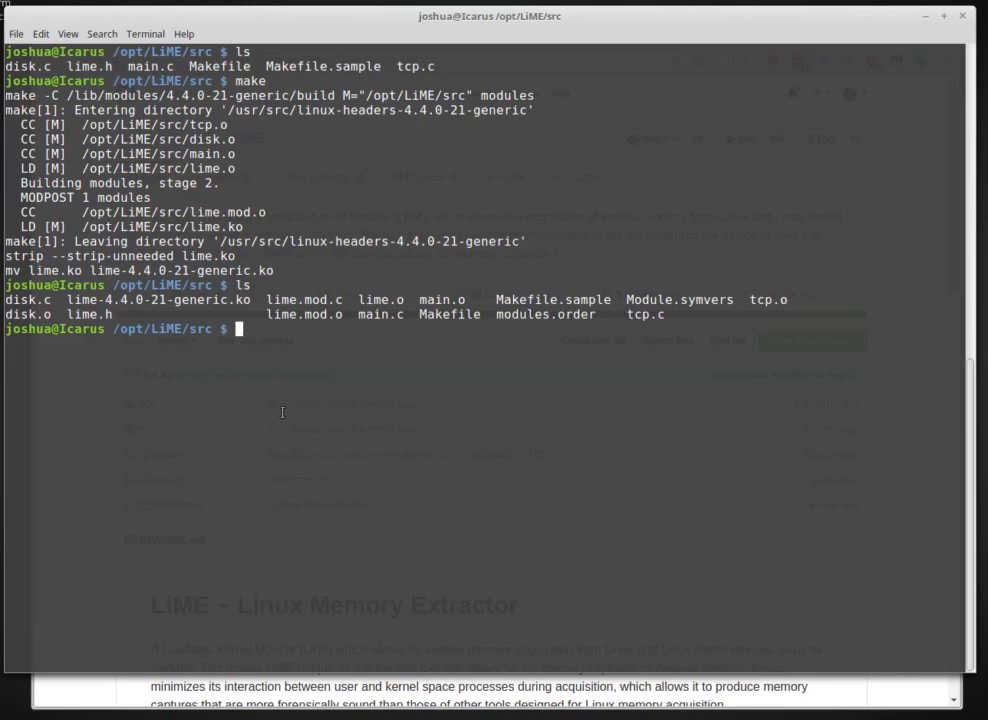
pyautogui.moveTo(418, 470)
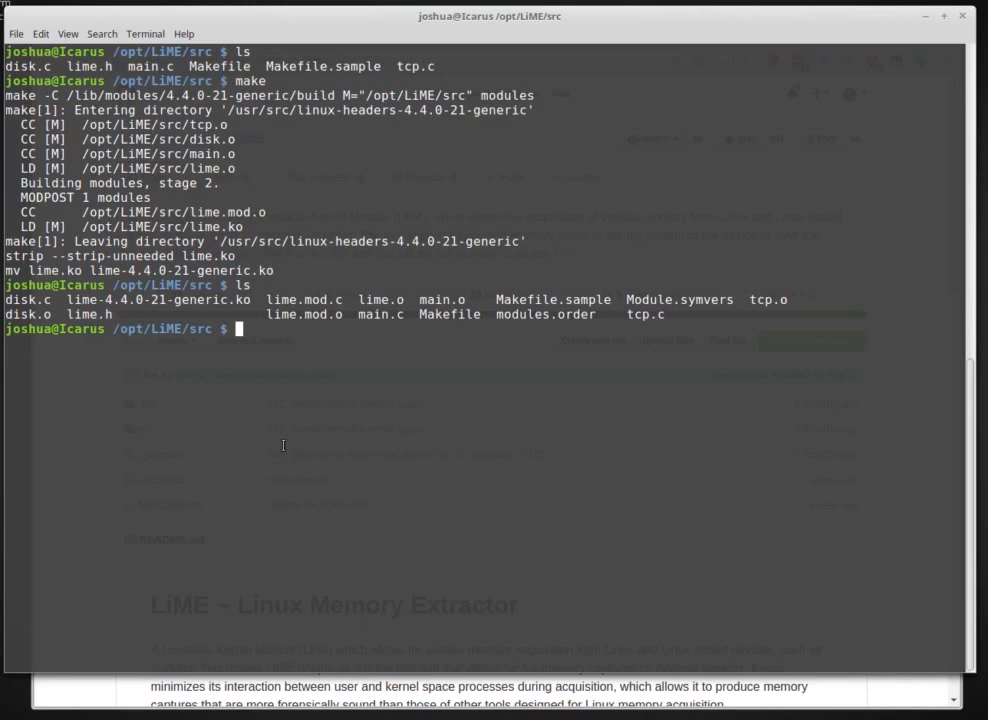
# Step: Load the module with sudo insmod ./lime-4.4.0-21-generic.ko "path=../Linux64.mem format=raw"
pyautogui.write('sudo insmod ./lime-4.4.0-21-generic.ko "path=../Linux64.mem format=raw"')
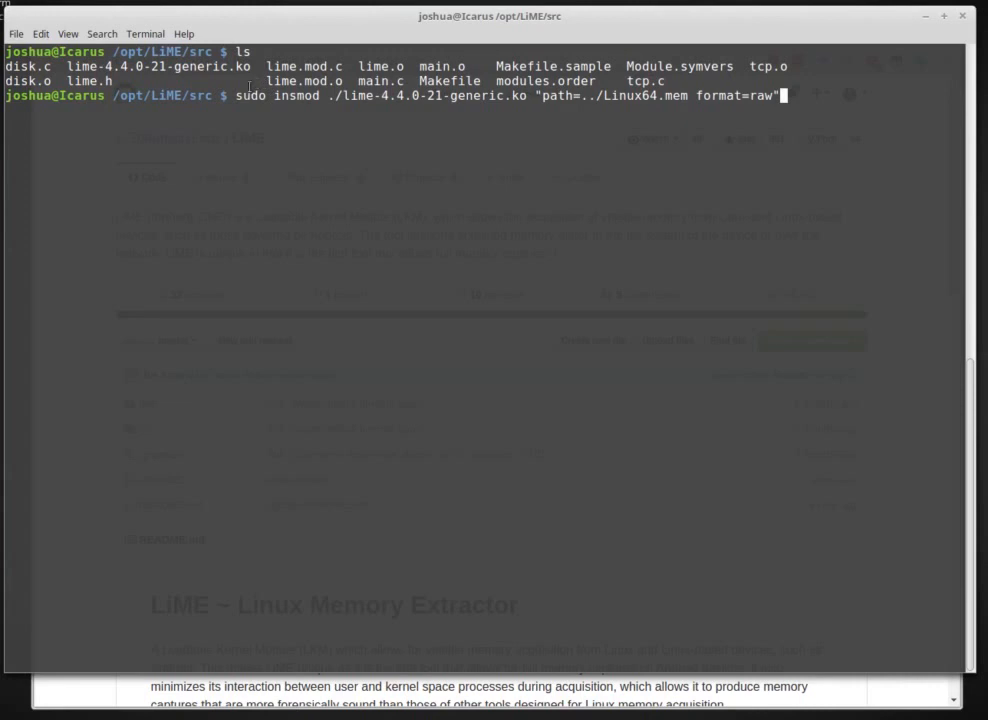
pyautogui.moveTo(518, 108)
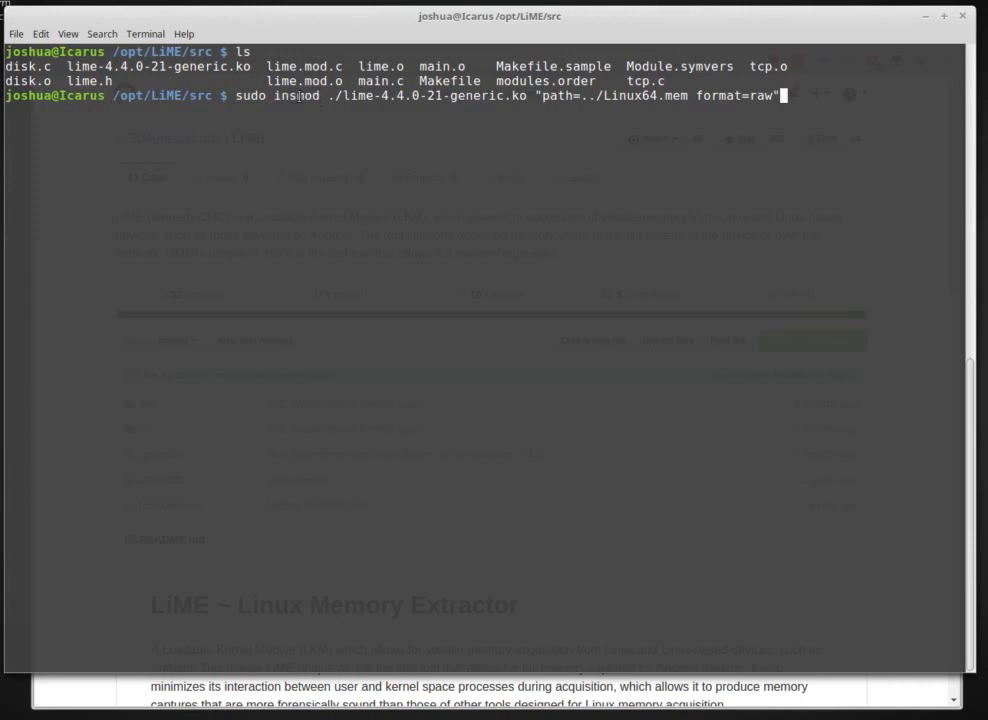
pyautogui.moveTo(352, 200)
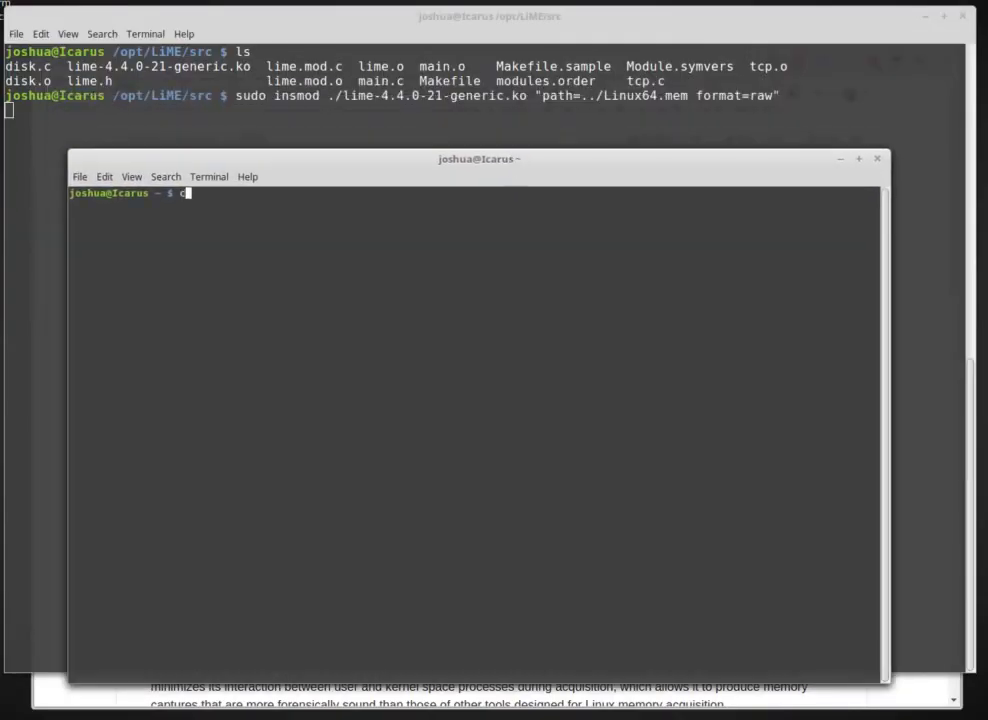
# Step: In the second window, go to /opt/LiME and run ls -lha to watch Linux64.mem grow to about 9.9G
pyautogui.write('cd /opt/')
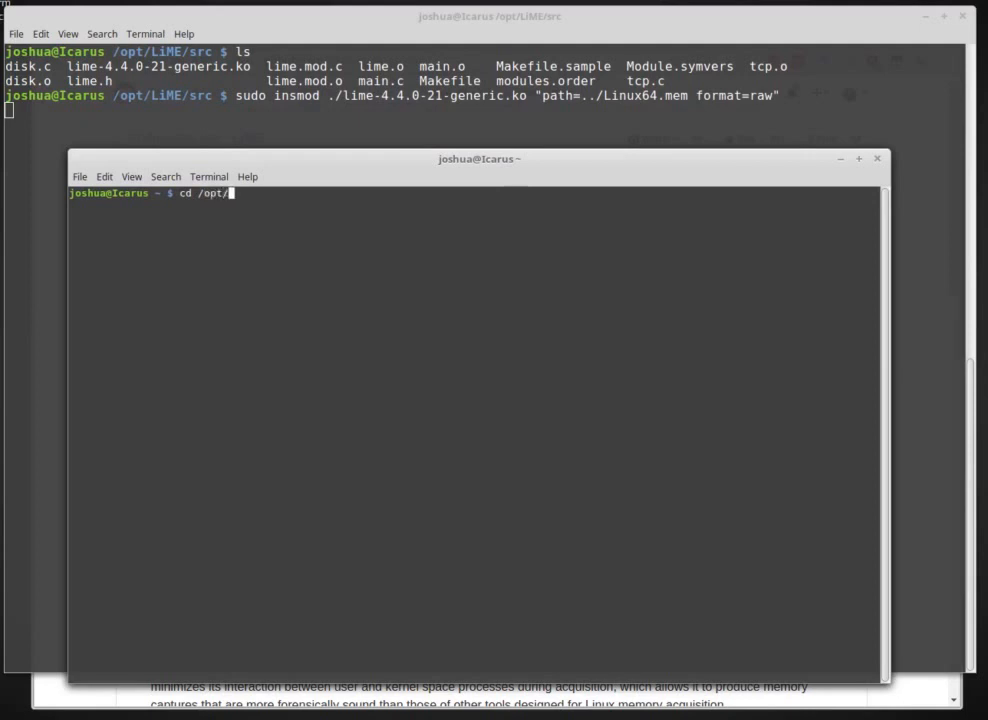
pyautogui.write('LiME/')
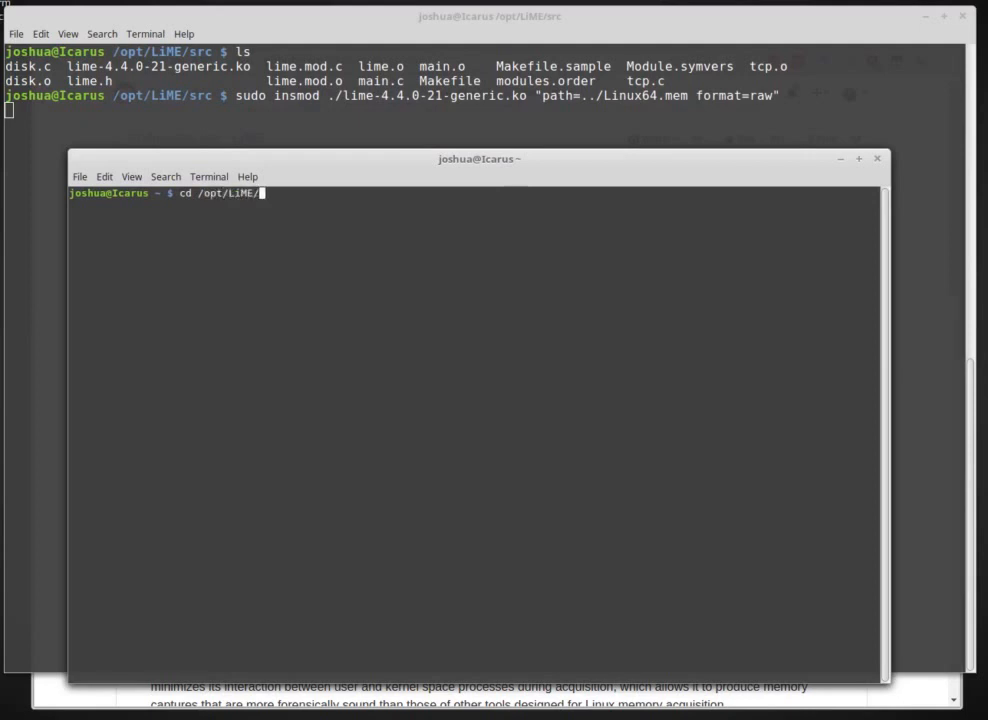
pyautogui.write('ls')
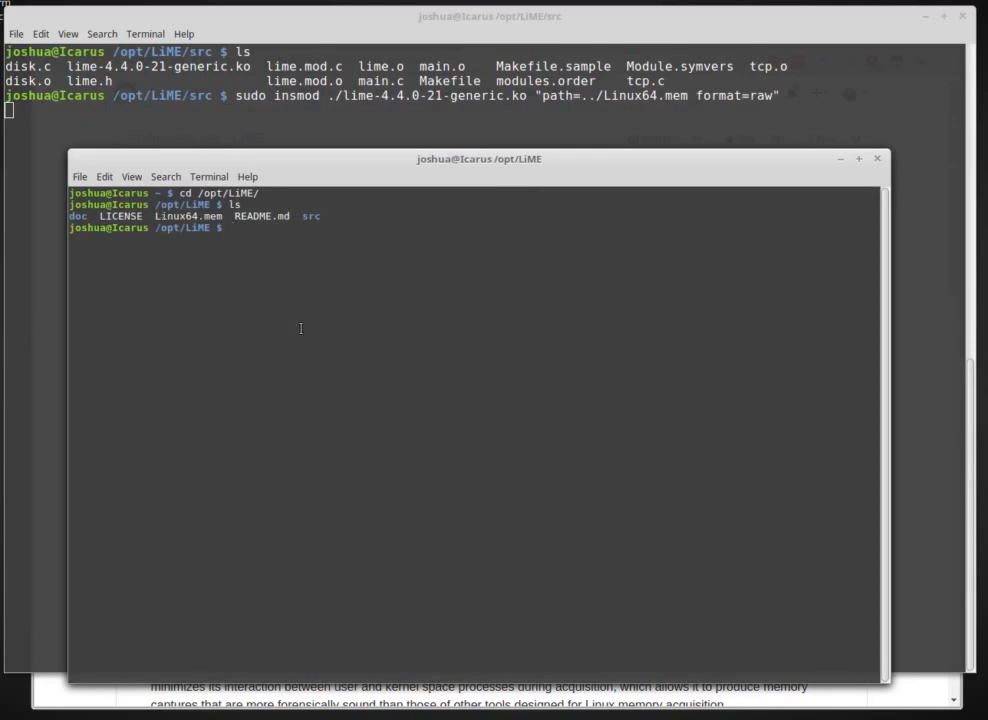
pyautogui.write('ls -lha')
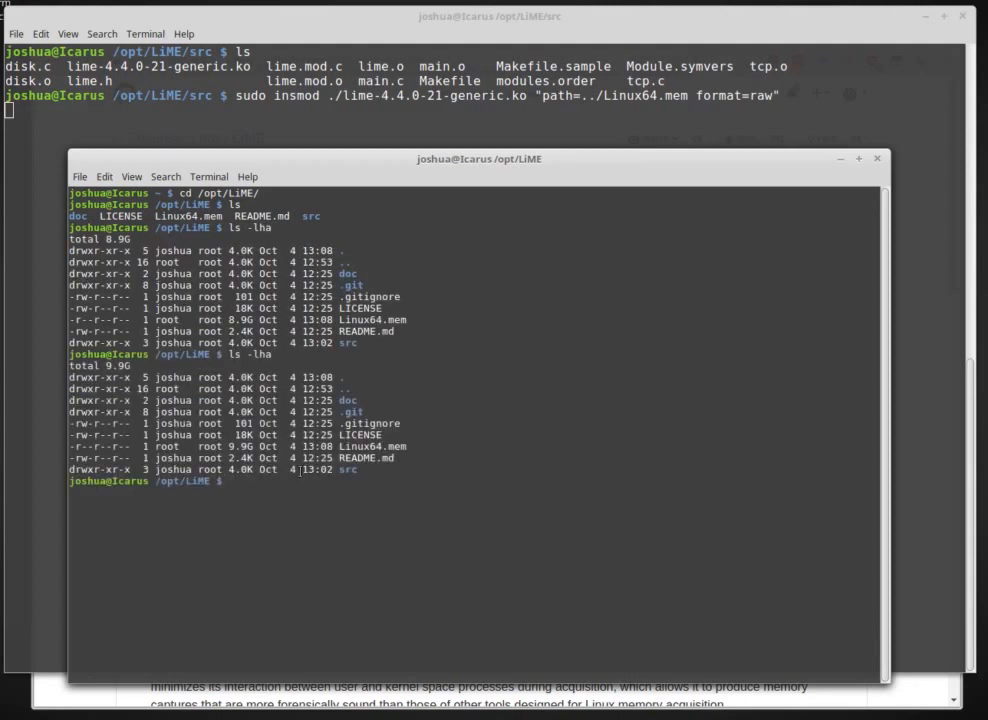
pyautogui.moveTo(380, 504)
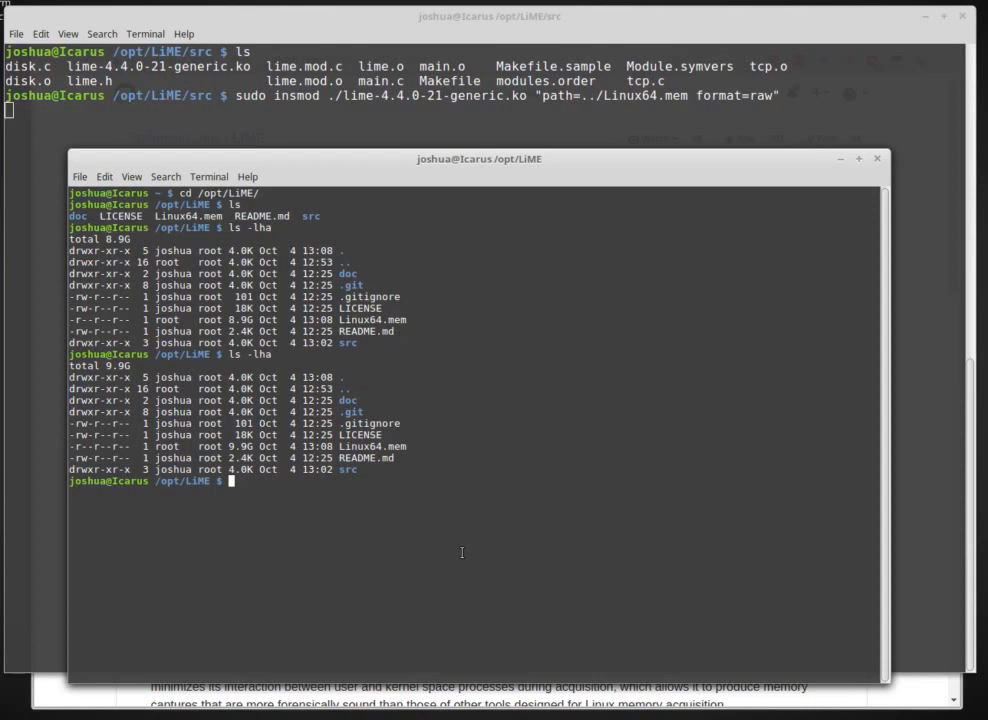
pyautogui.write('ls -lha')
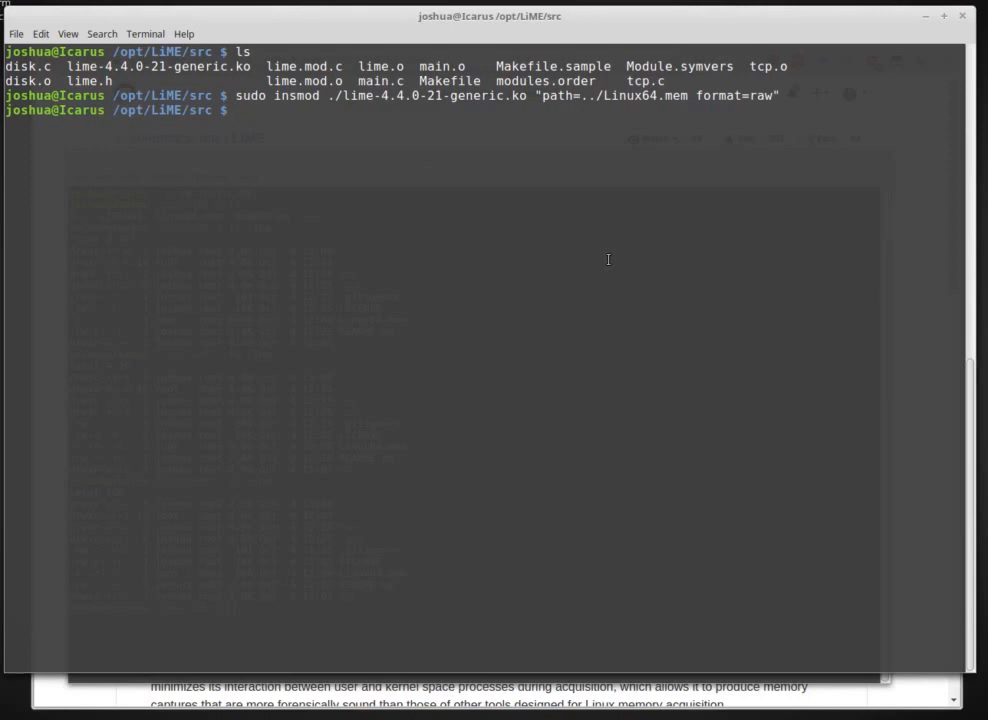
# Step: Move the original shell up to /opt/LiME and list it, showing Linux64.mem beside doc, LICENSE, README.md and src
pyautogui.write('cd ..')
pyautogui.write('ls')
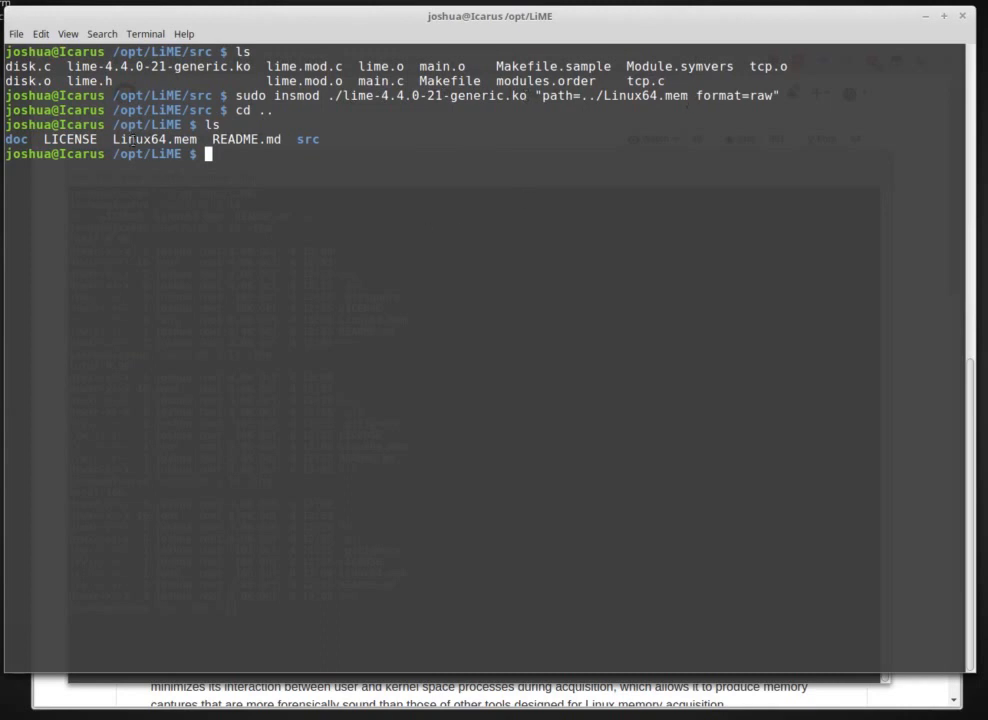
pyautogui.doubleClick(154, 140)
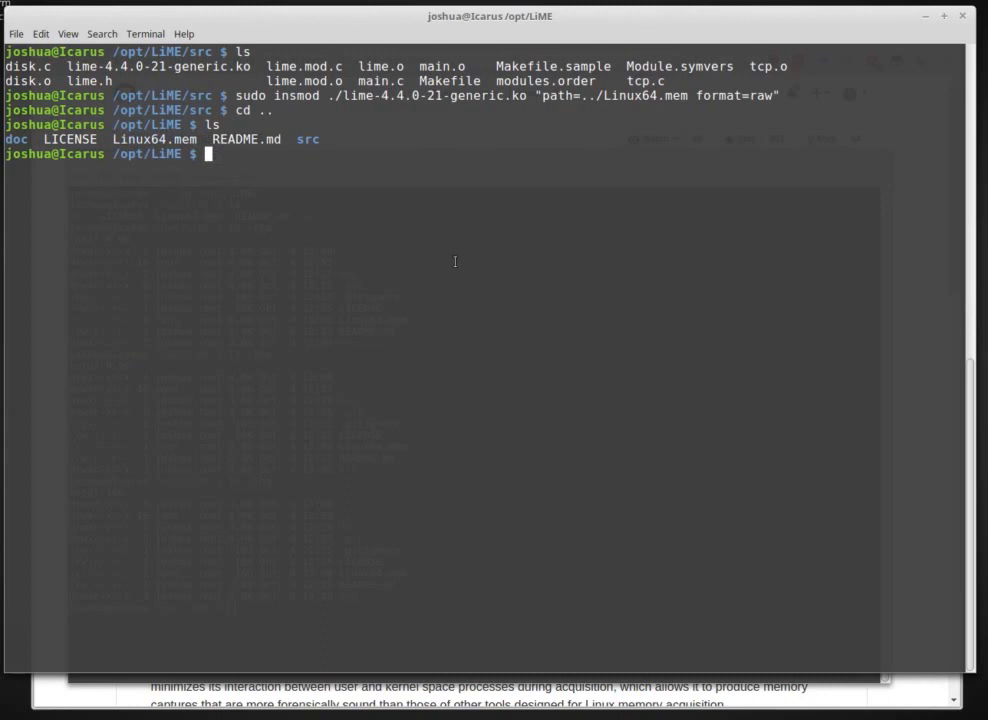
pyautogui.write('md')
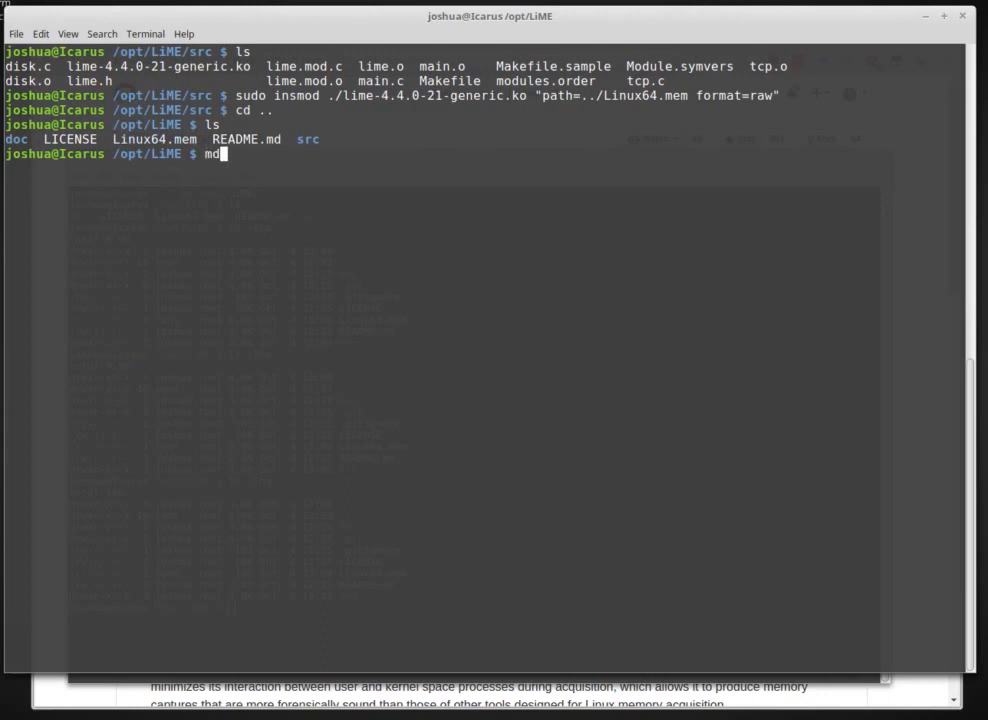
pyautogui.write('5sum Linux64.mem')
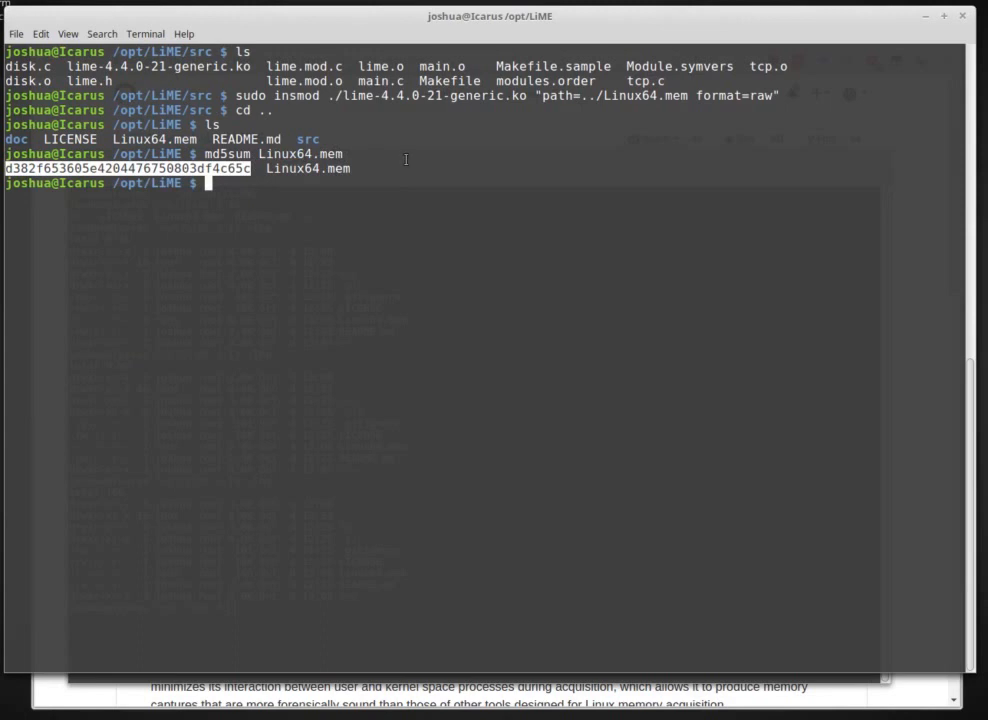
pyautogui.moveTo(380, 170)
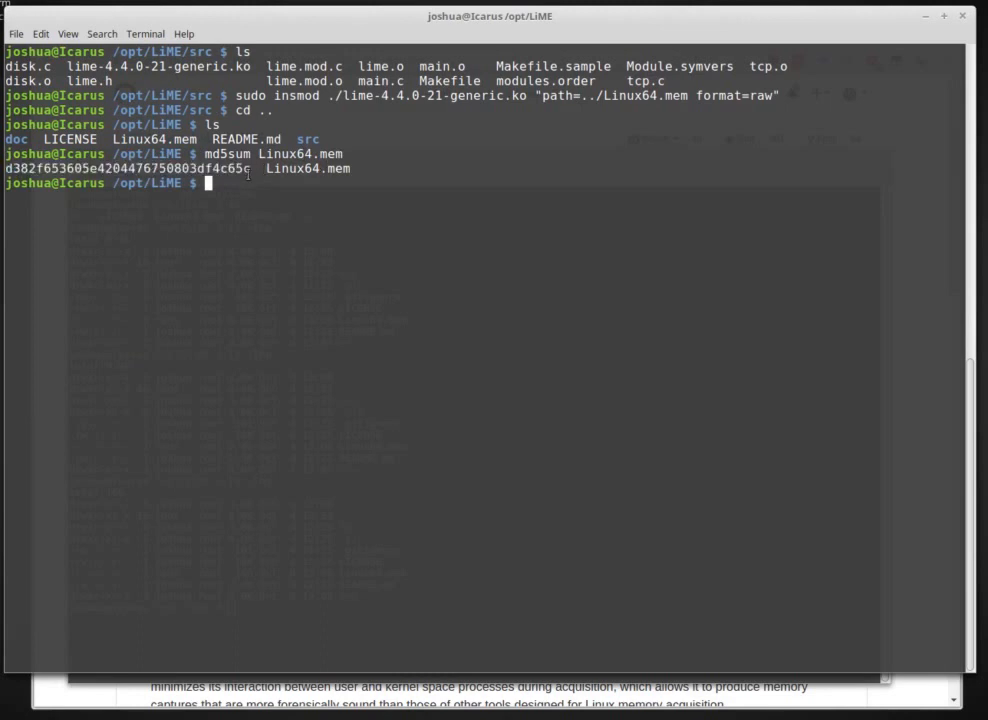
pyautogui.moveTo(92, 168); pyautogui.dragTo(250, 168)
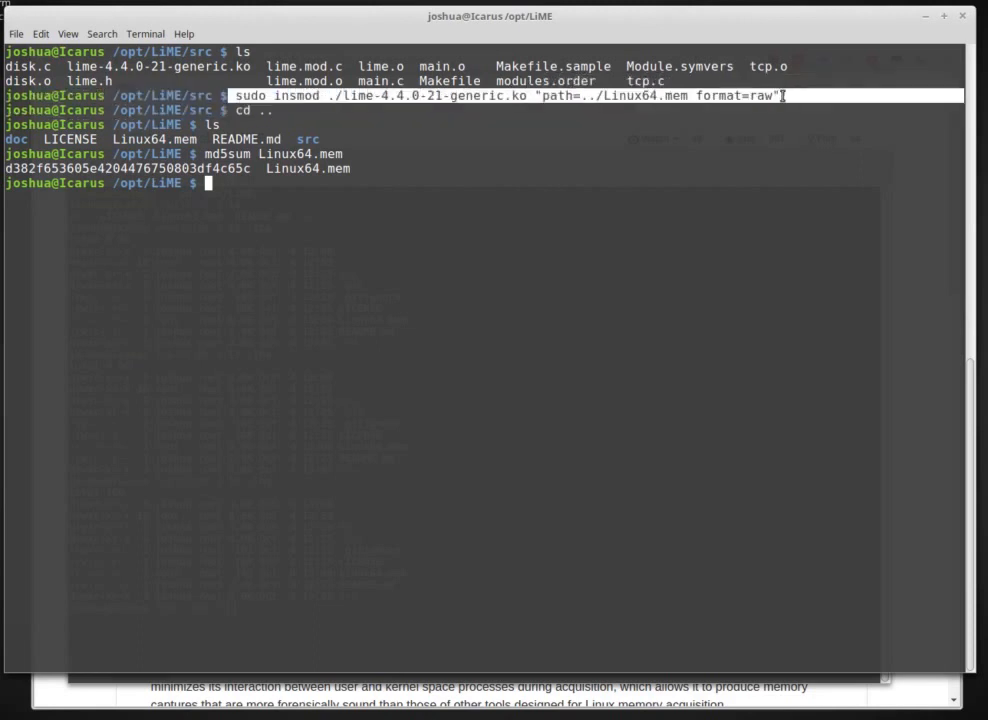
pyautogui.moveTo(768, 180)
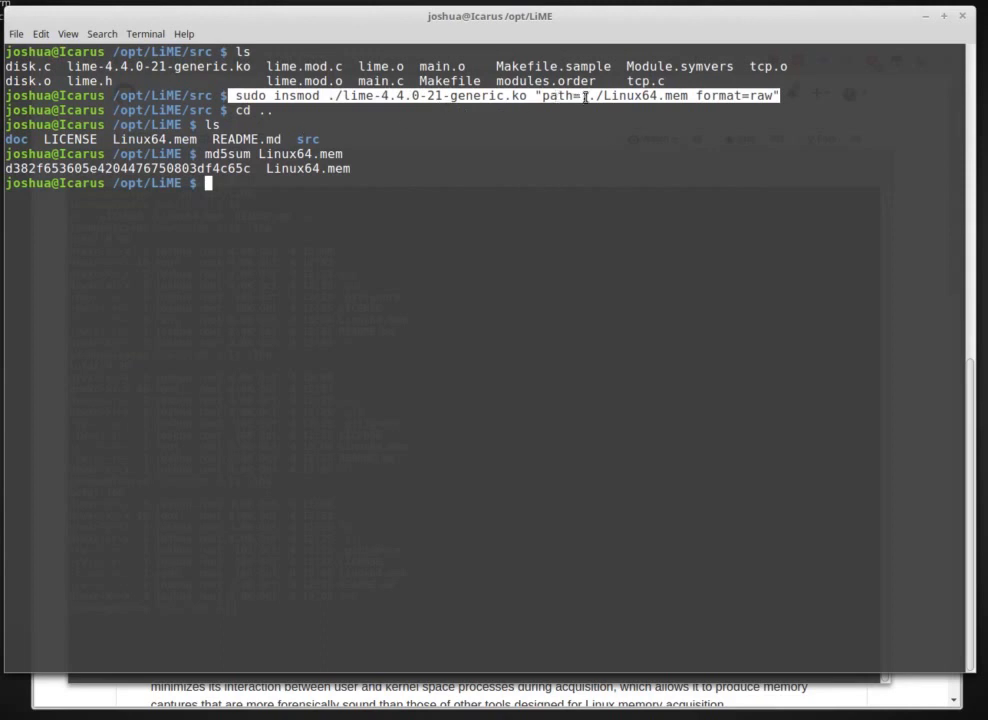
pyautogui.moveTo(764, 100)
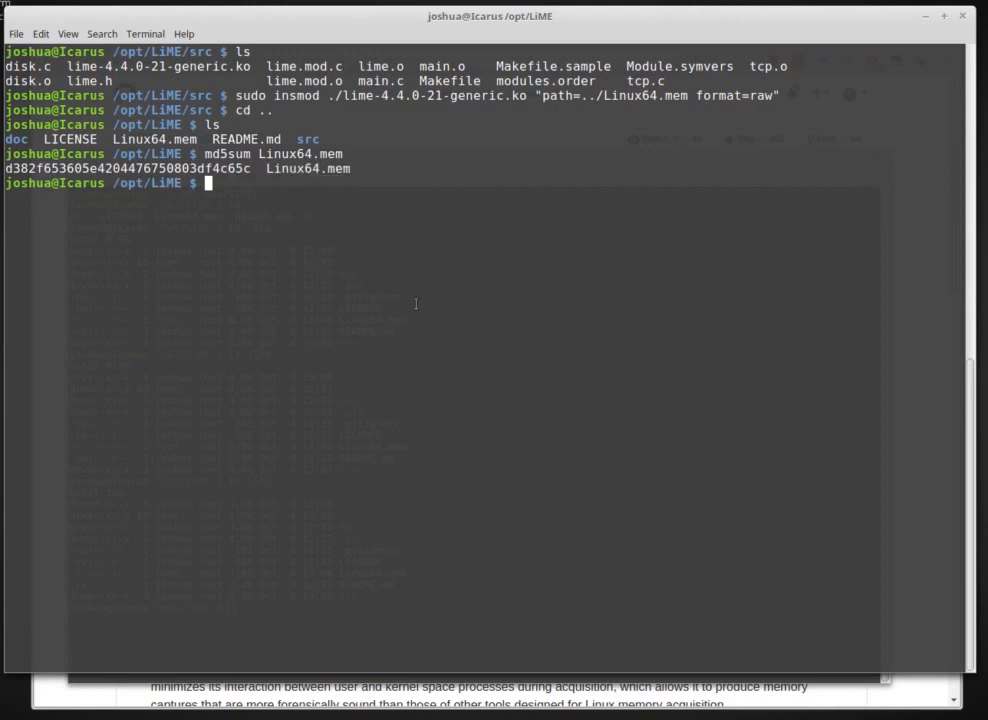
pyautogui.moveTo(396, 360)
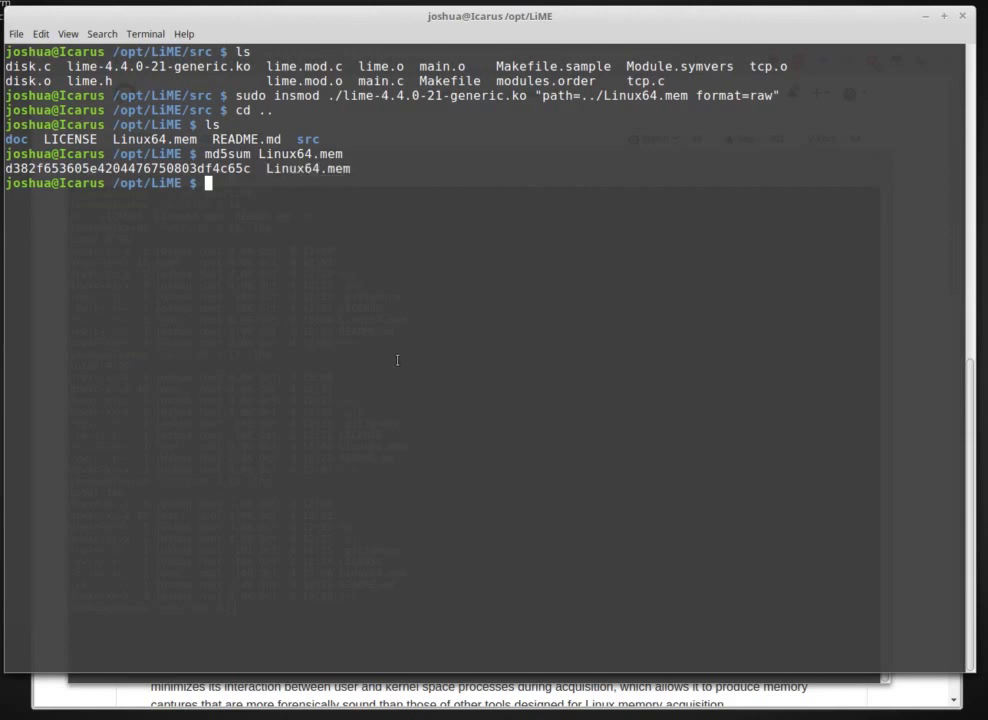
pyautogui.moveTo(772, 272)
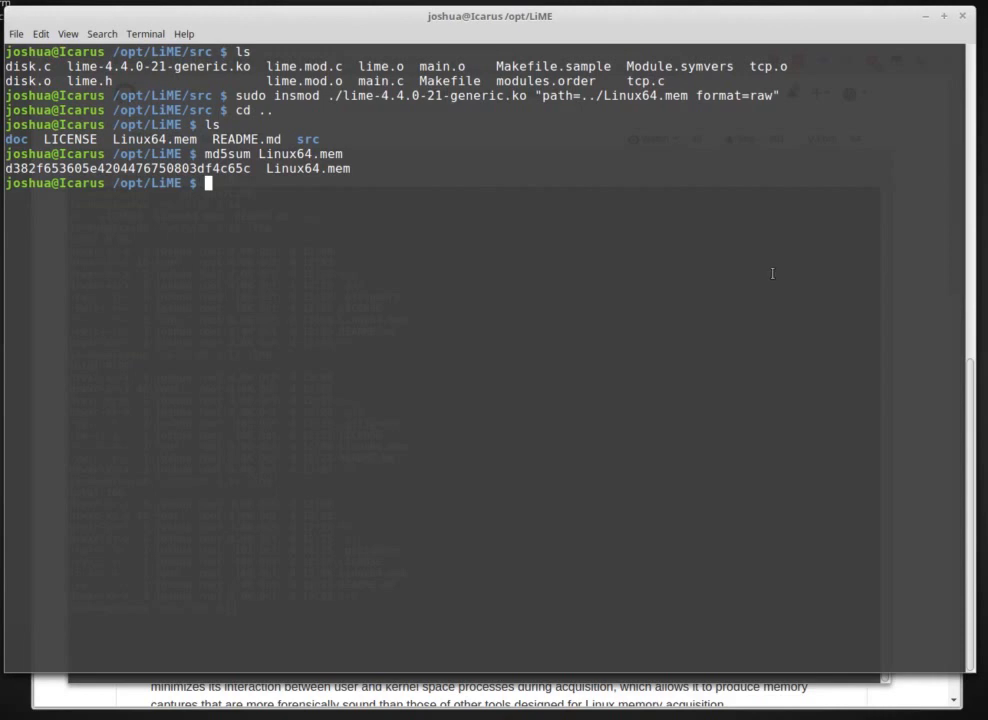